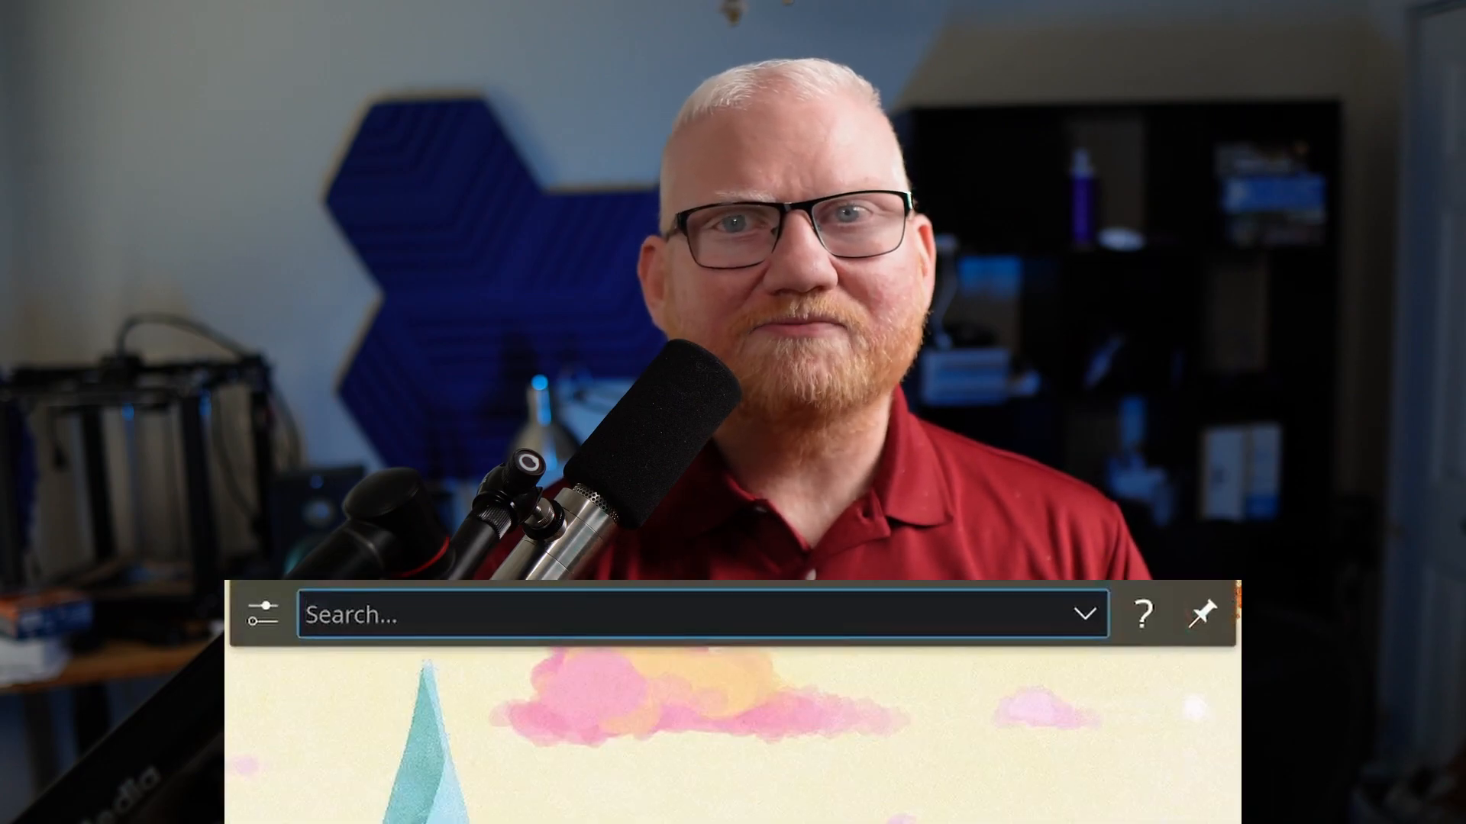
Search the application launcher for the Screen Edges settings page
type("Dolphin")
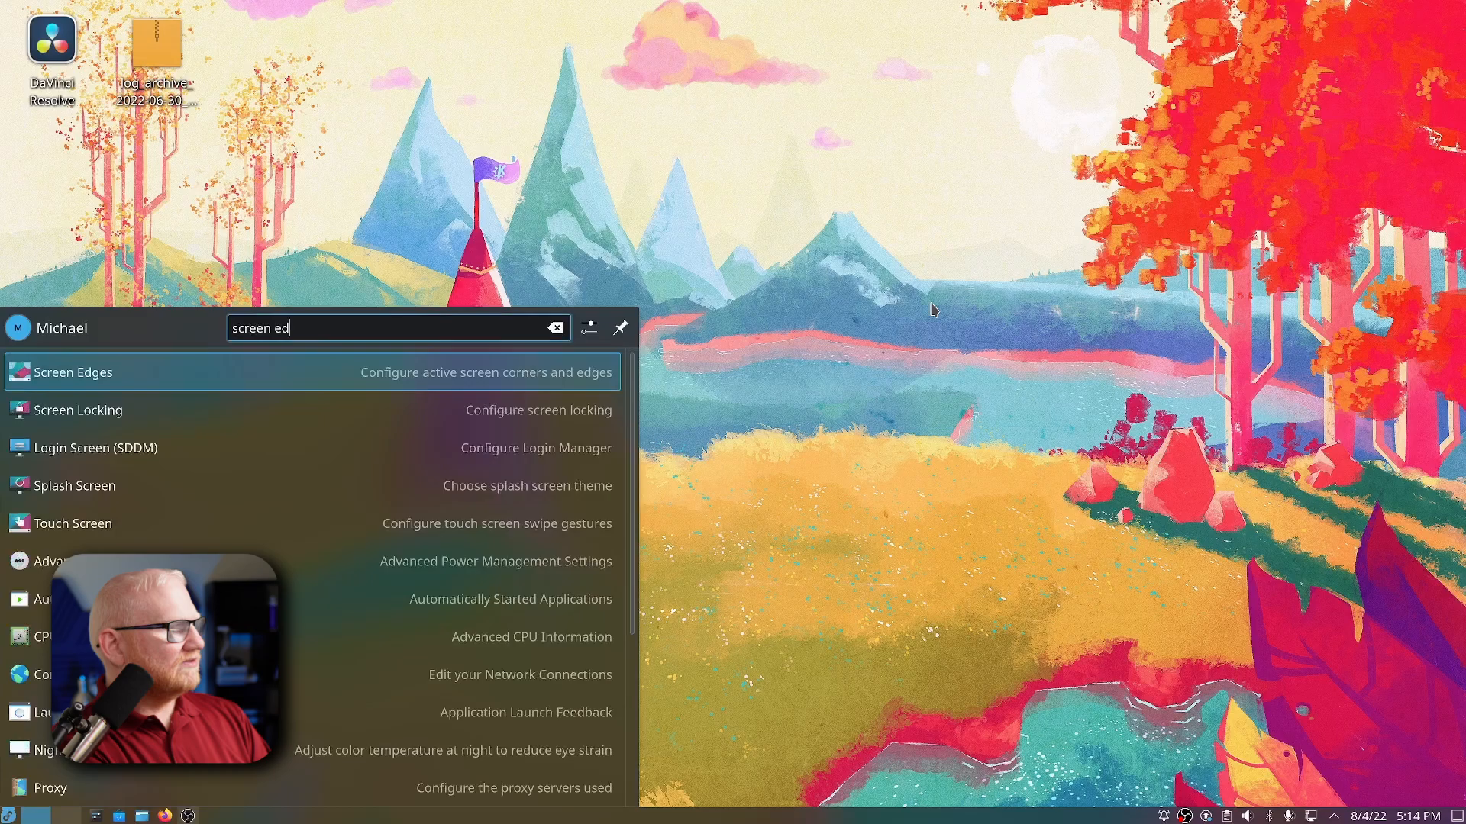
On the Screen Edges page, set the top-left corner to No Action and apply it
left_click(72, 372)
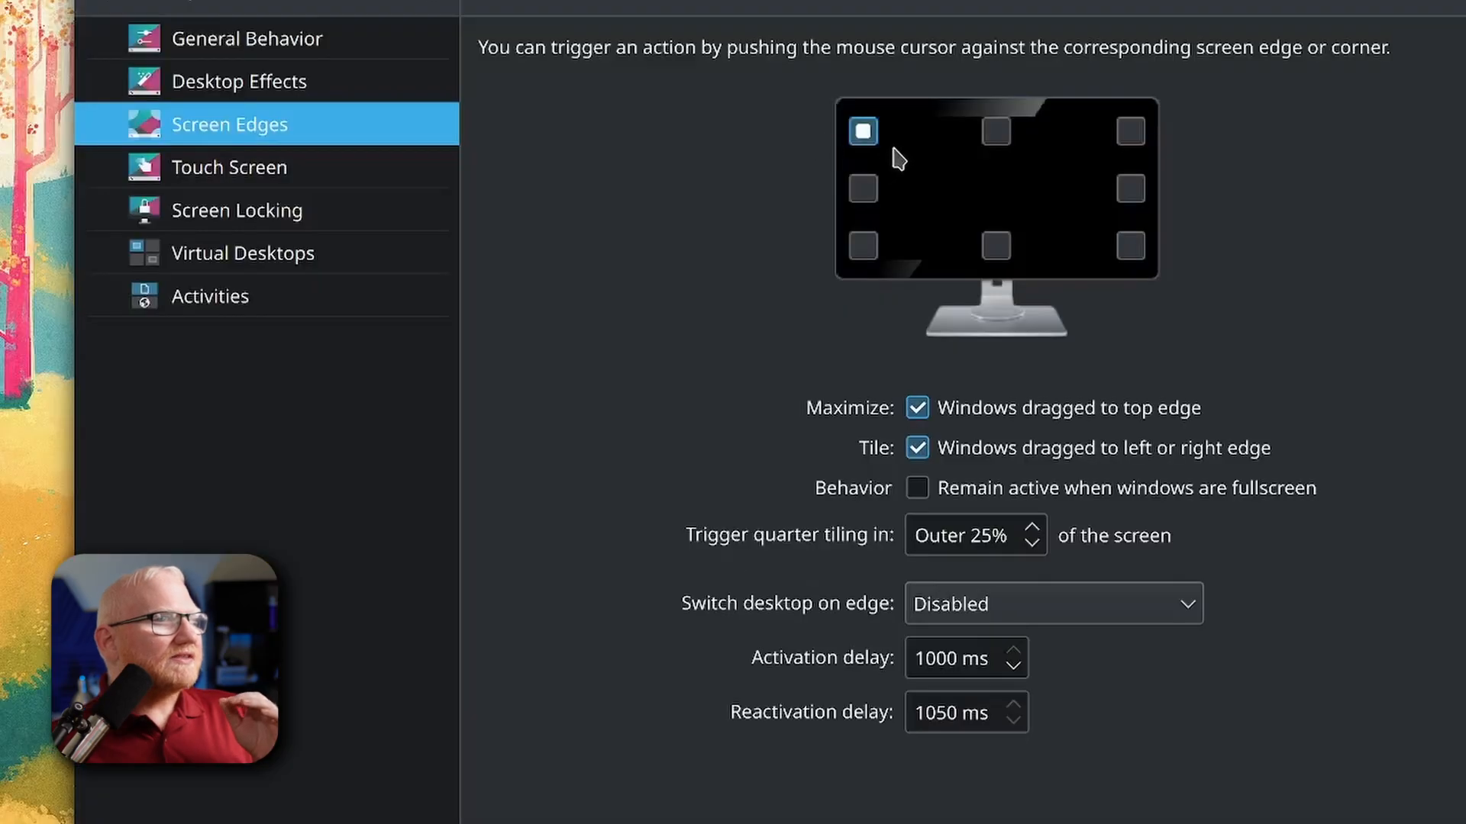
mouse_move(861, 132)
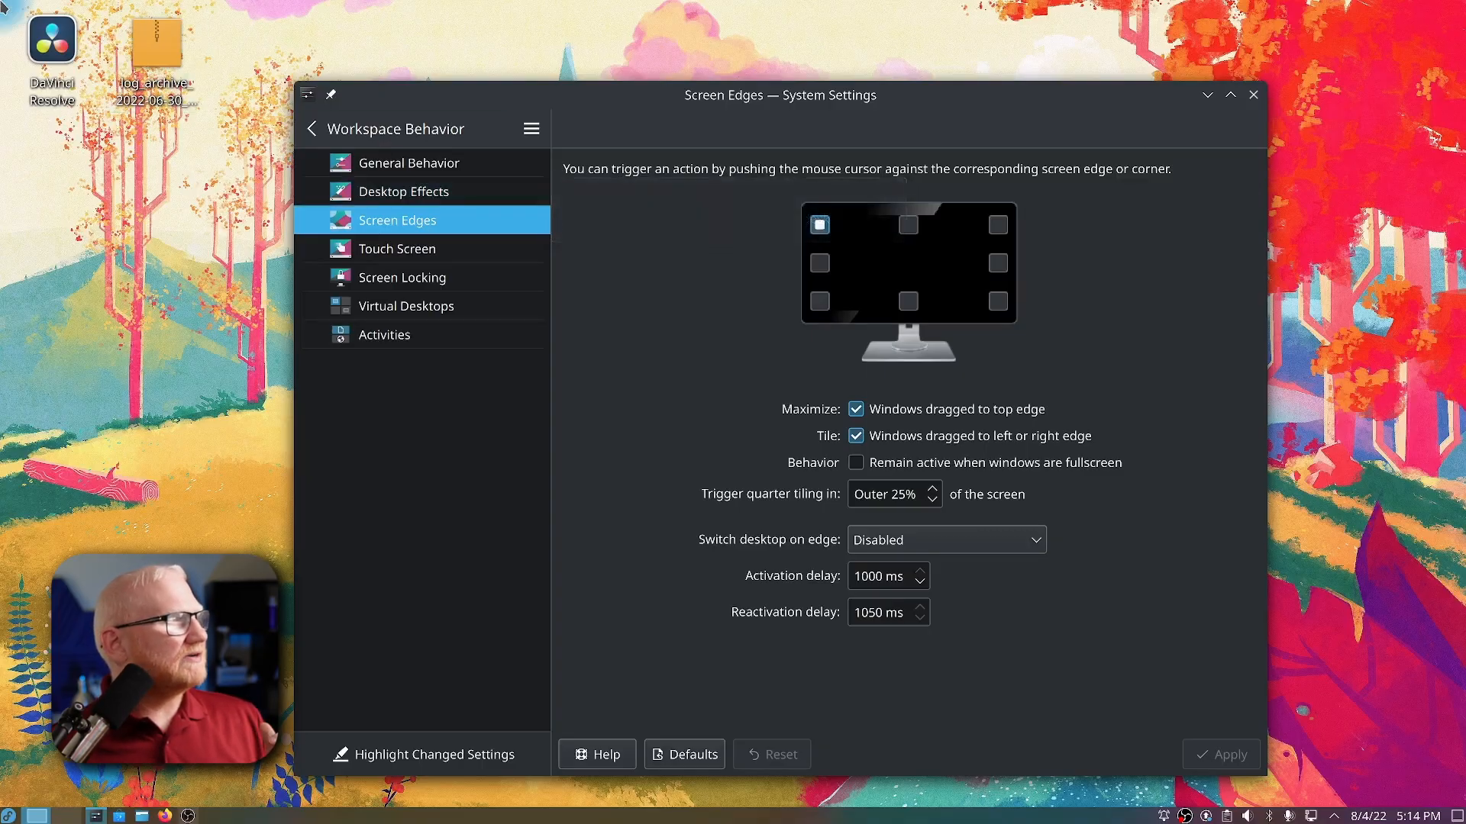
left_click(919, 582)
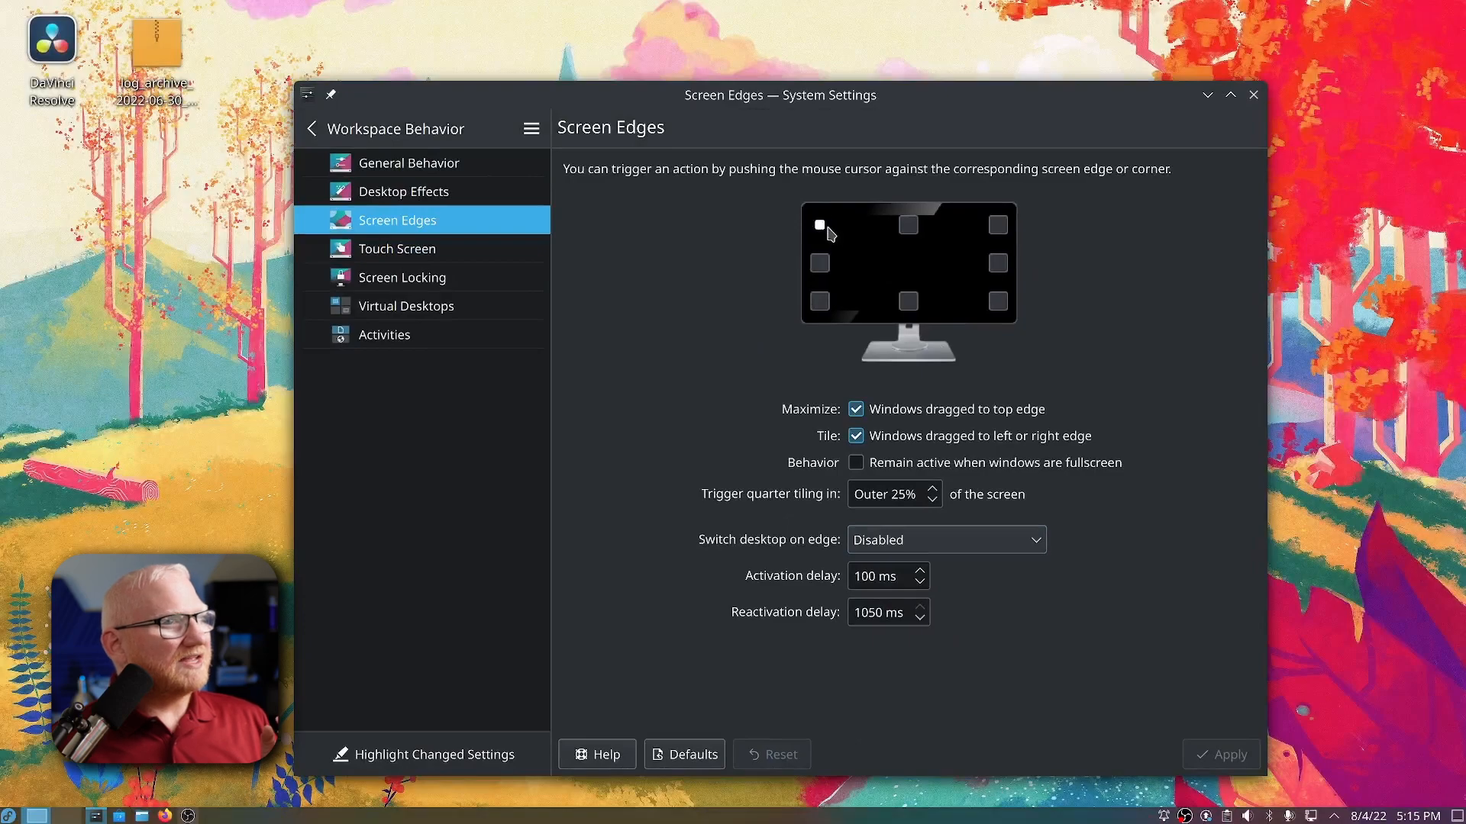
left_click(820, 224)
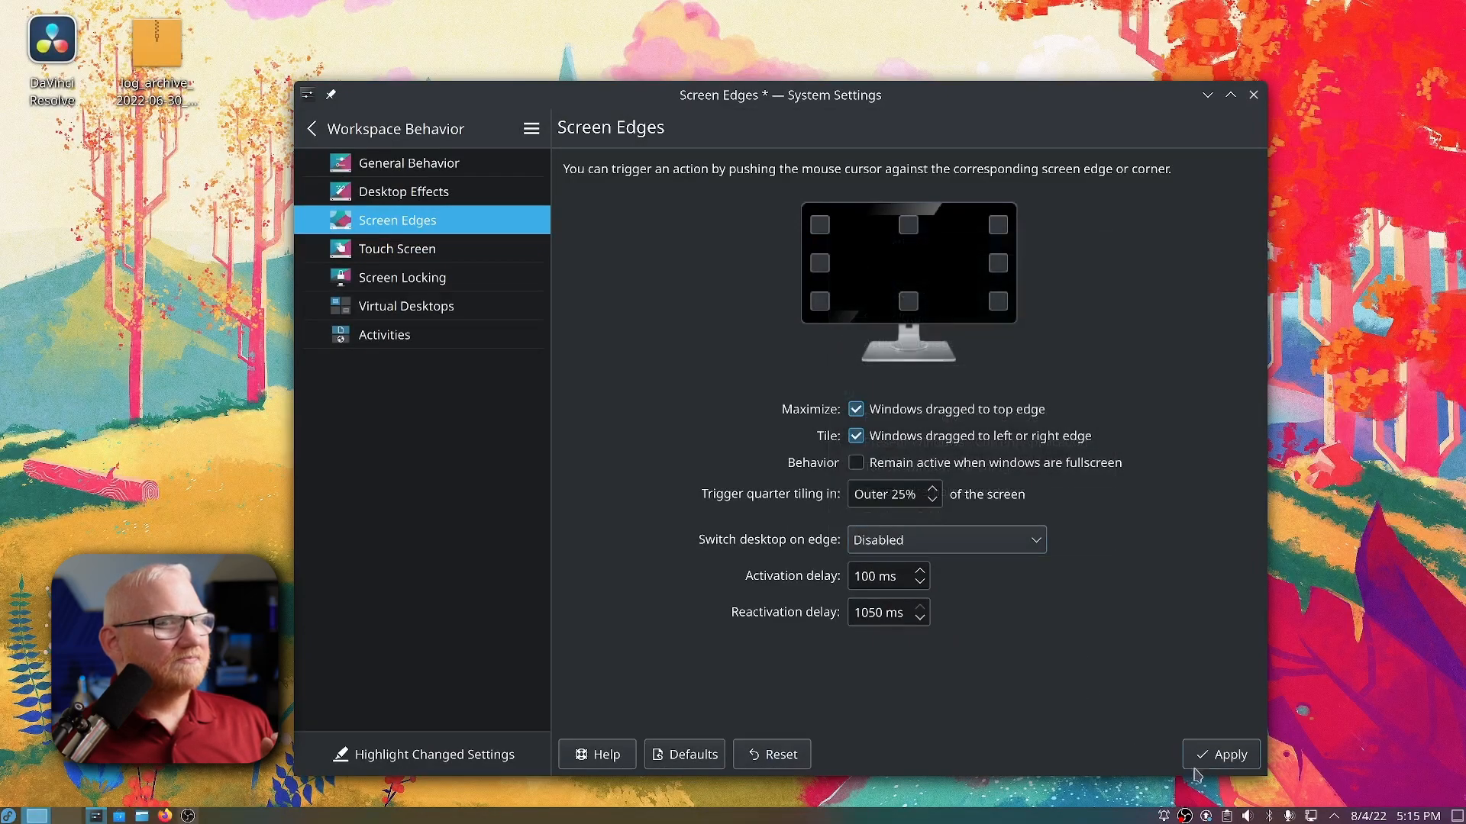
left_click(1220, 754)
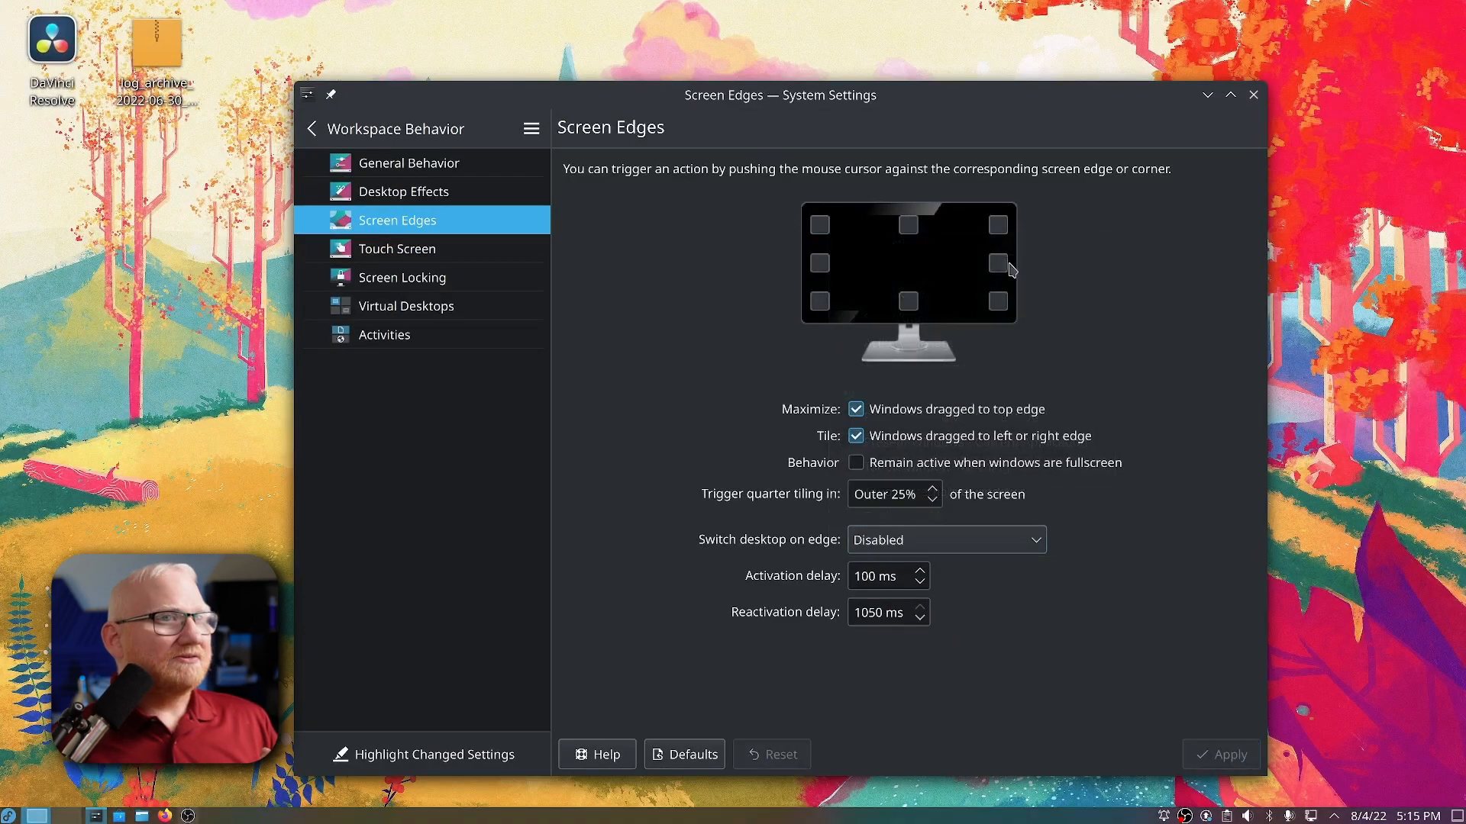
mouse_move(999, 241)
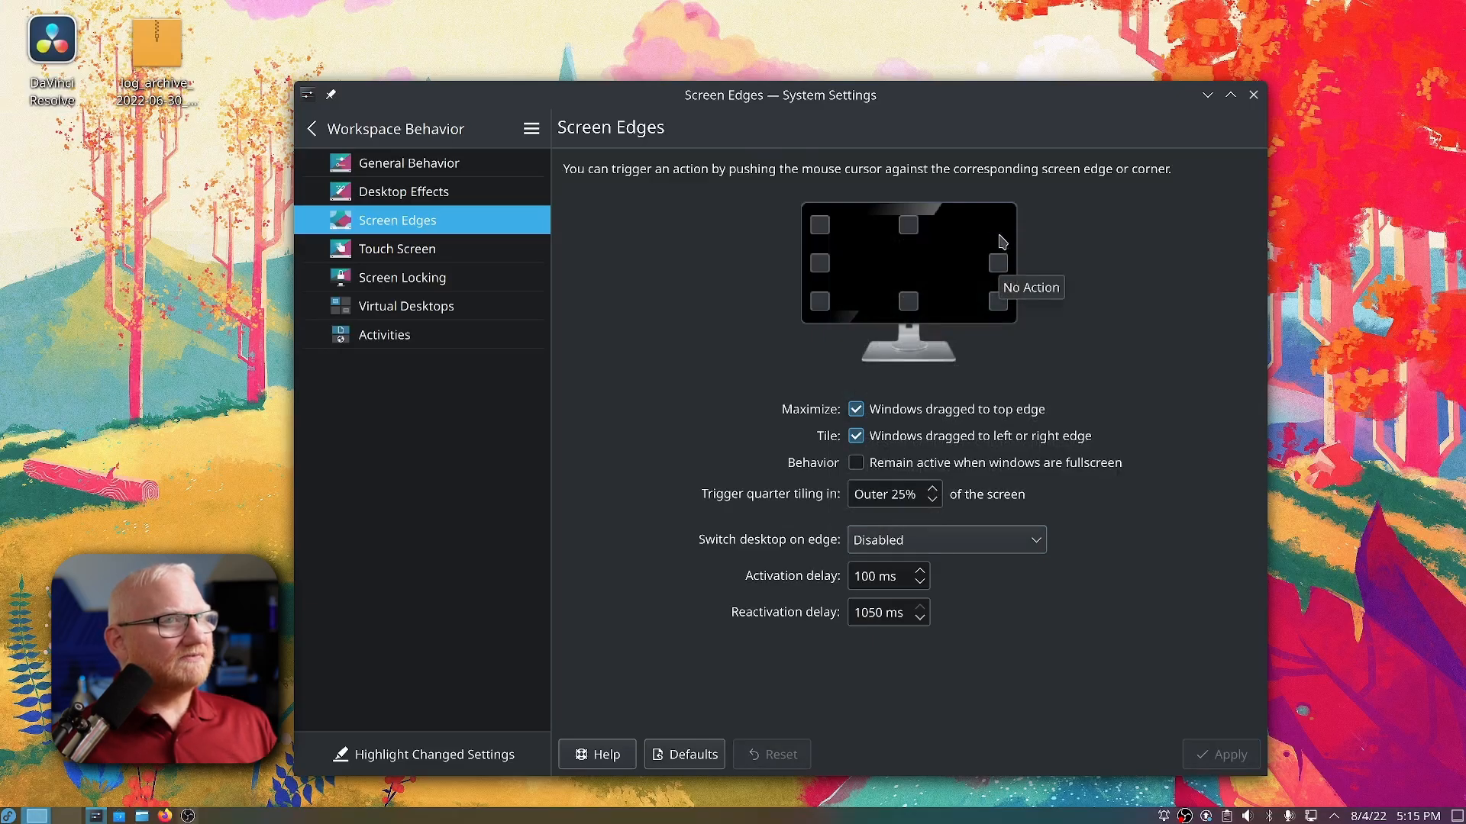
mouse_move(1000, 228)
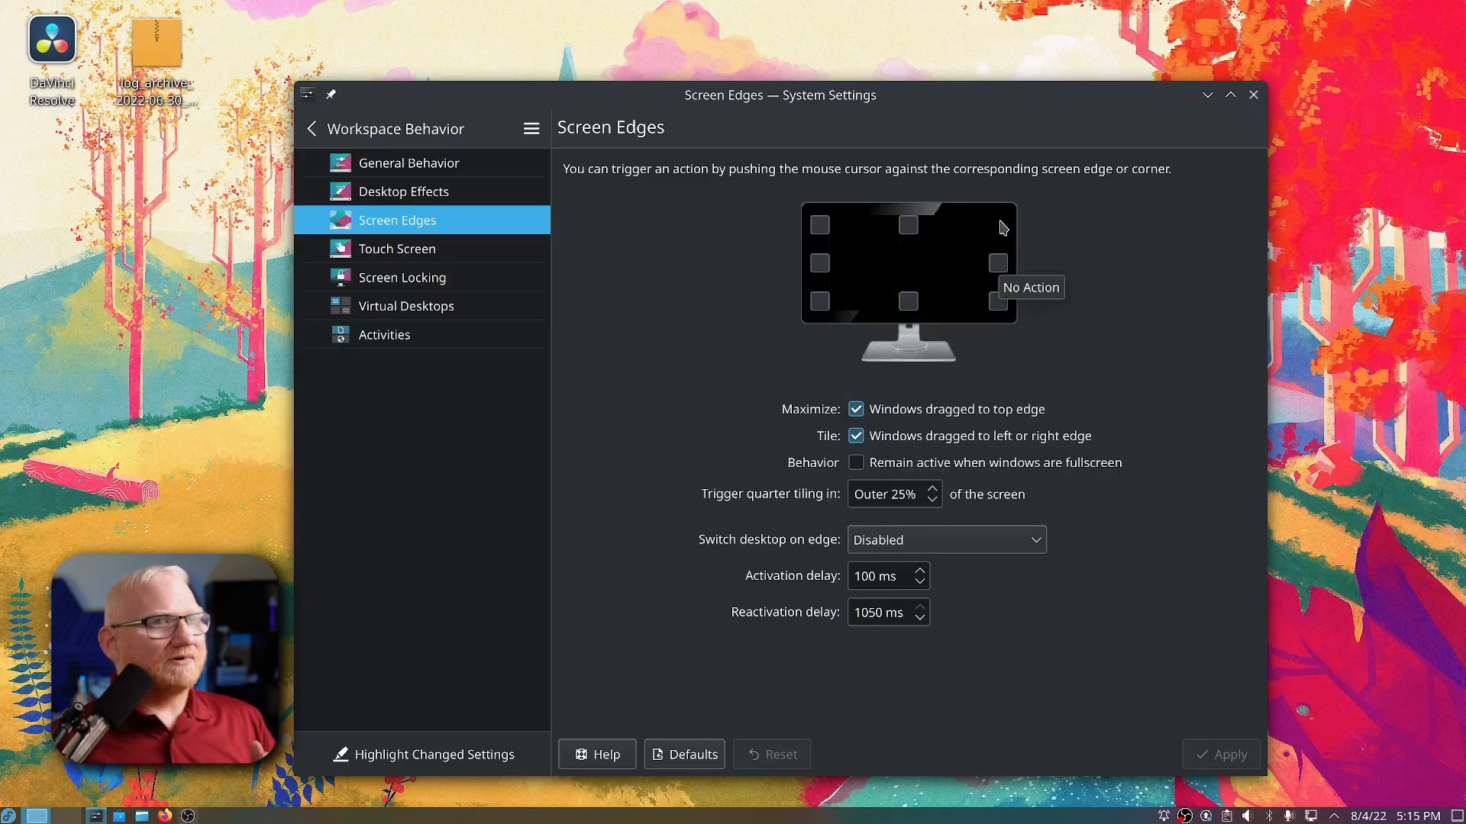
mouse_move(826, 306)
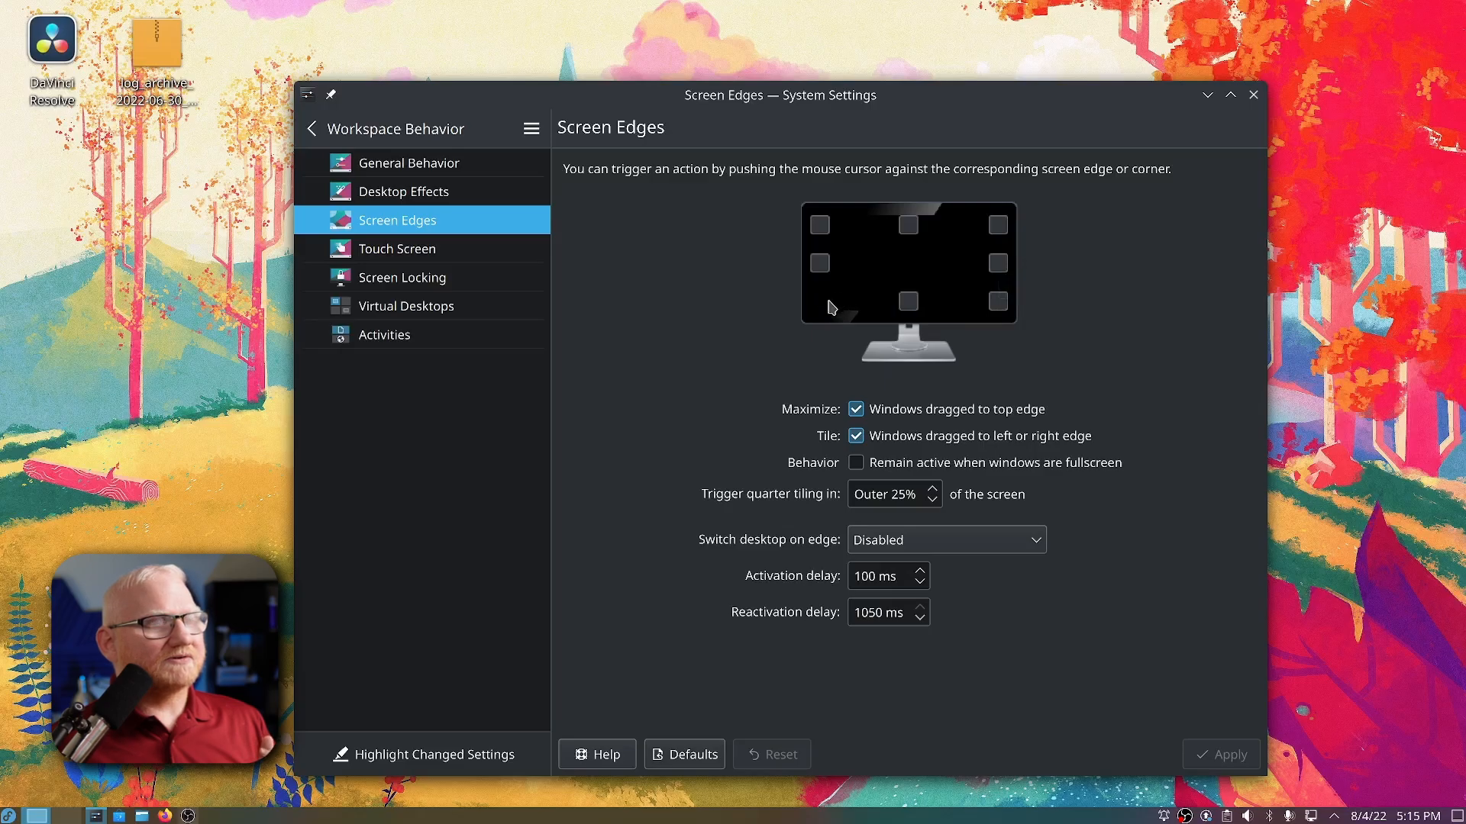
mouse_move(1008, 272)
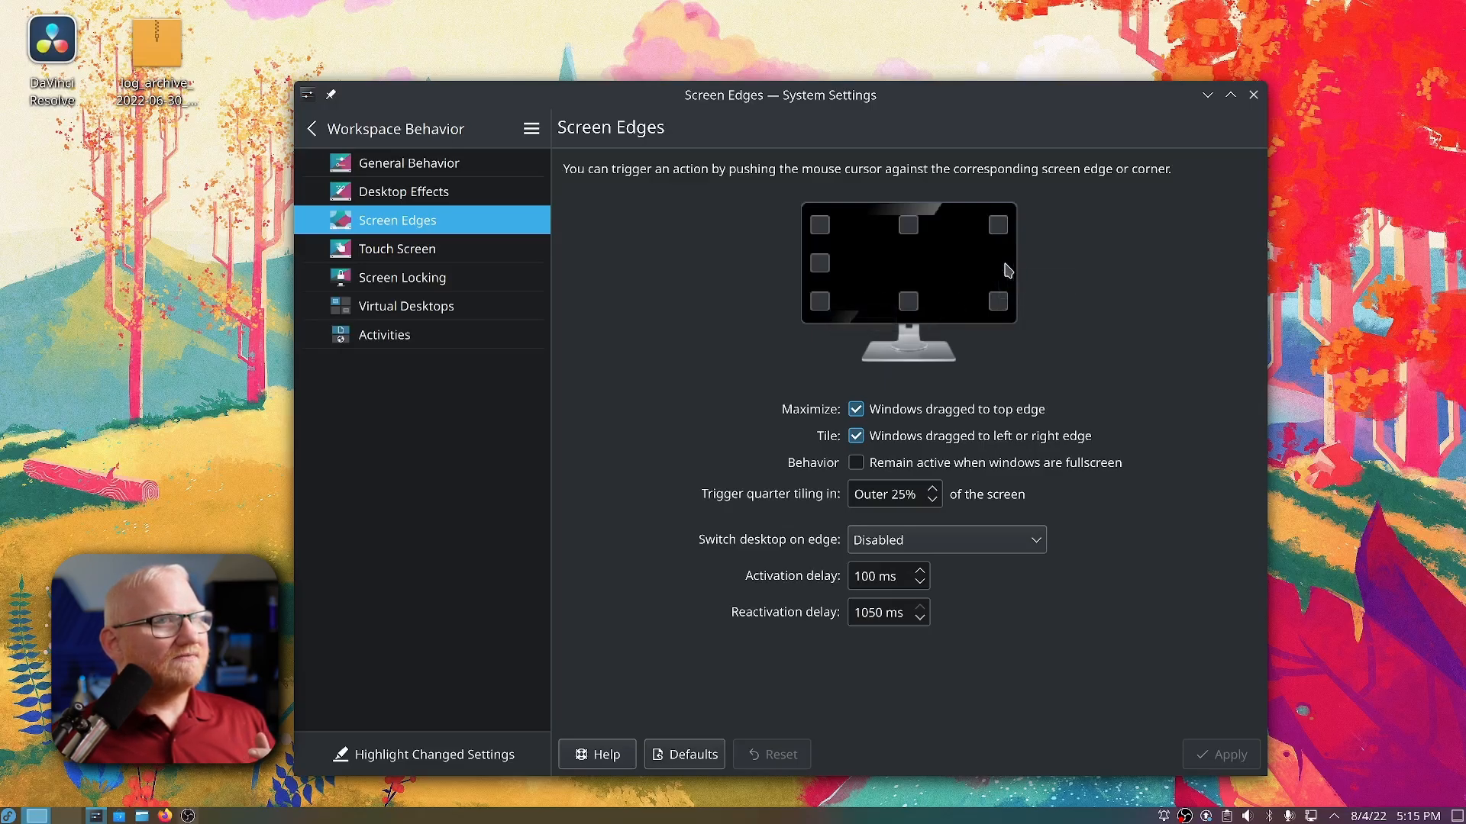
left_click(995, 224)
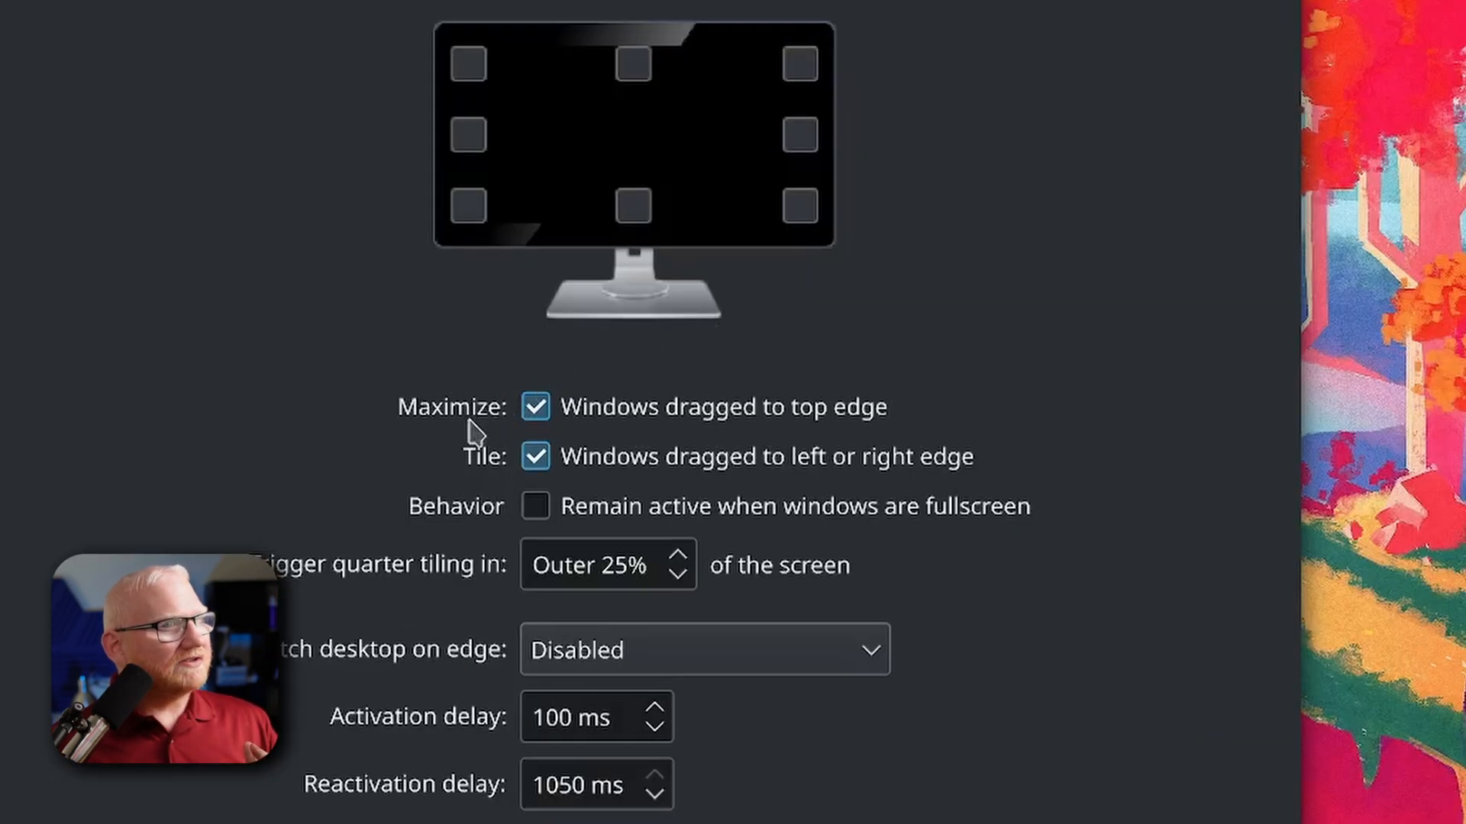
mouse_move(613, 423)
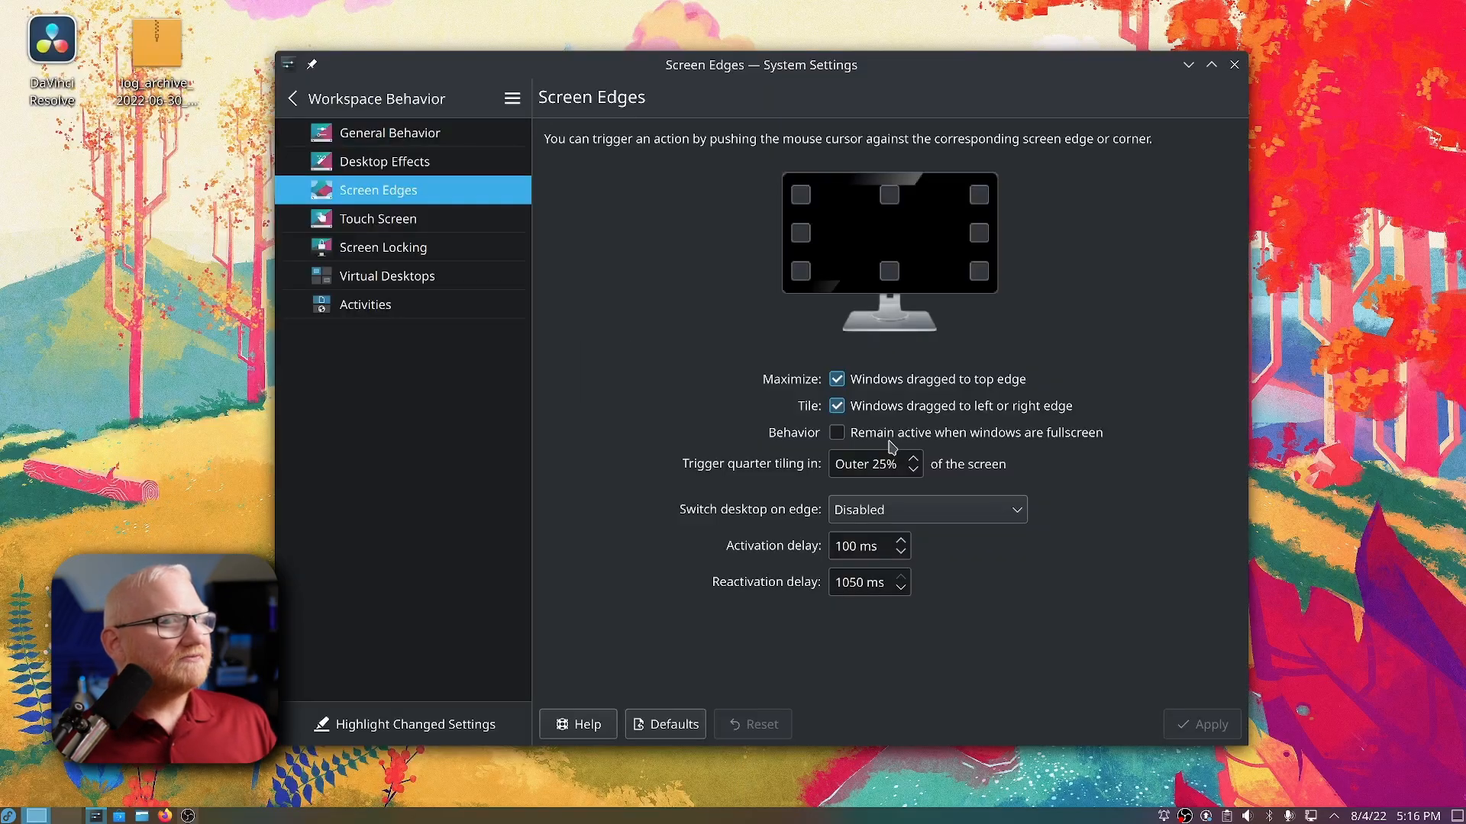
mouse_move(964, 441)
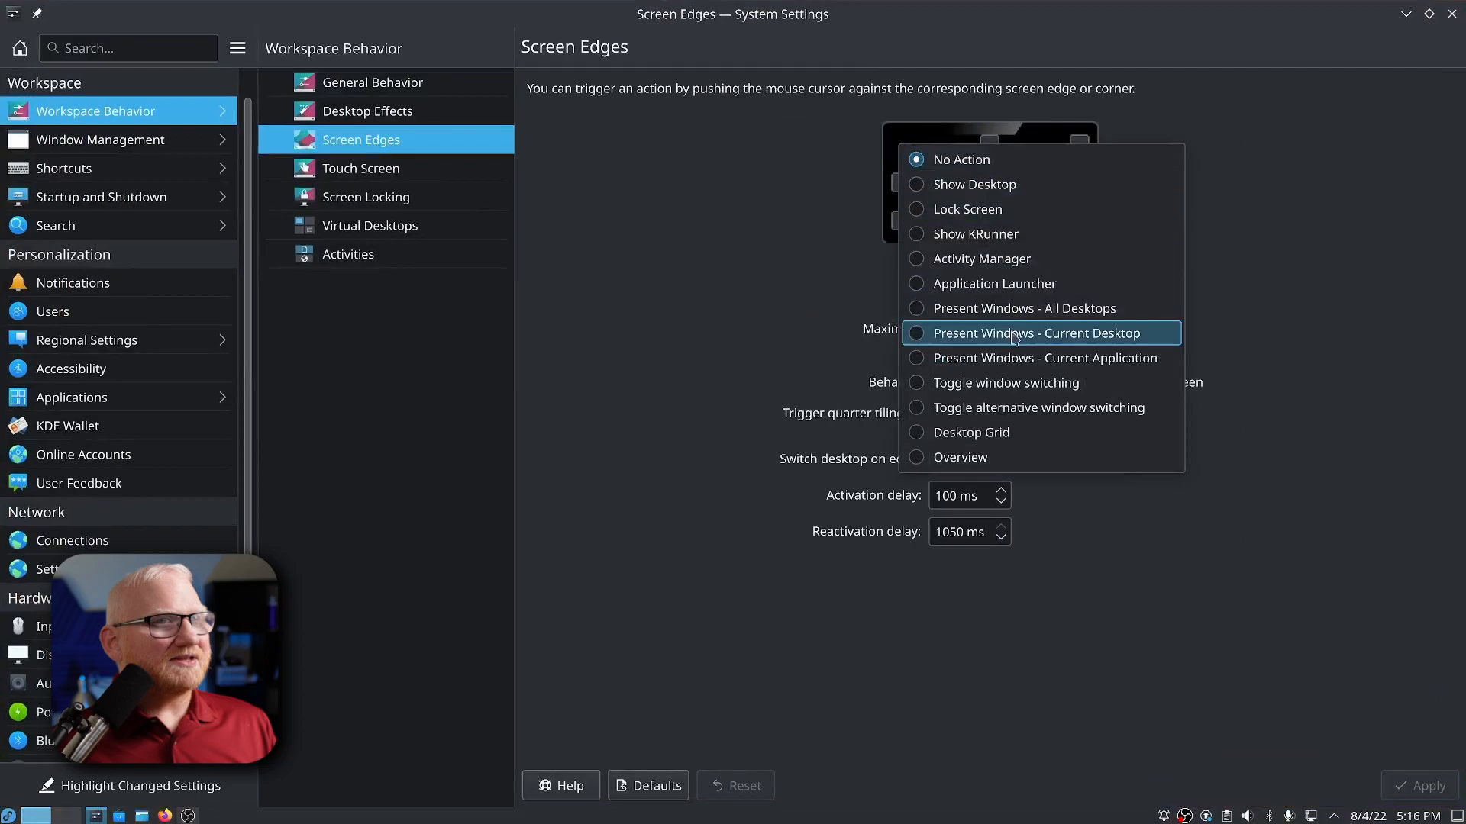
left_click(1034, 333)
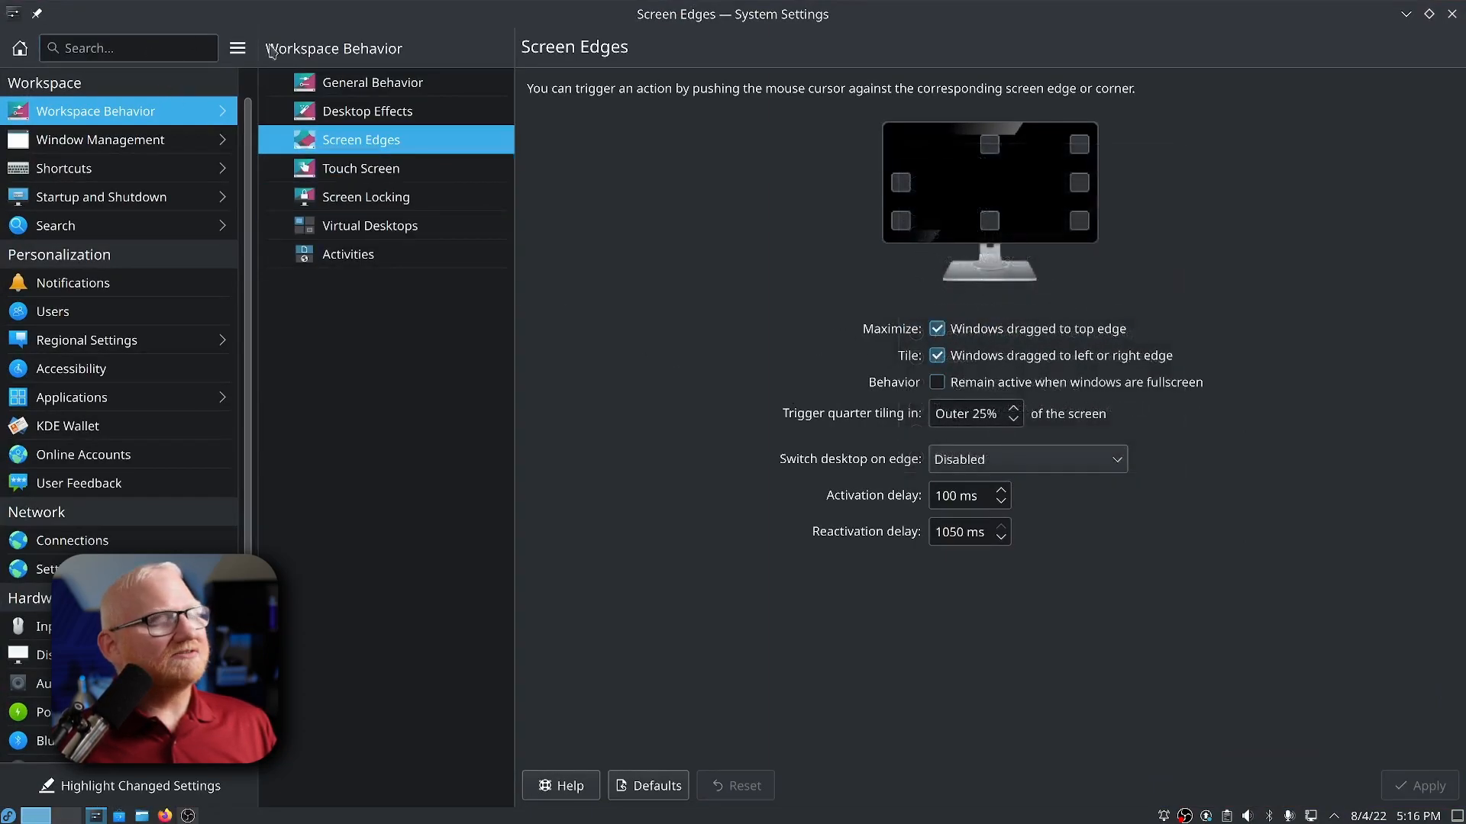
left_click(936, 382)
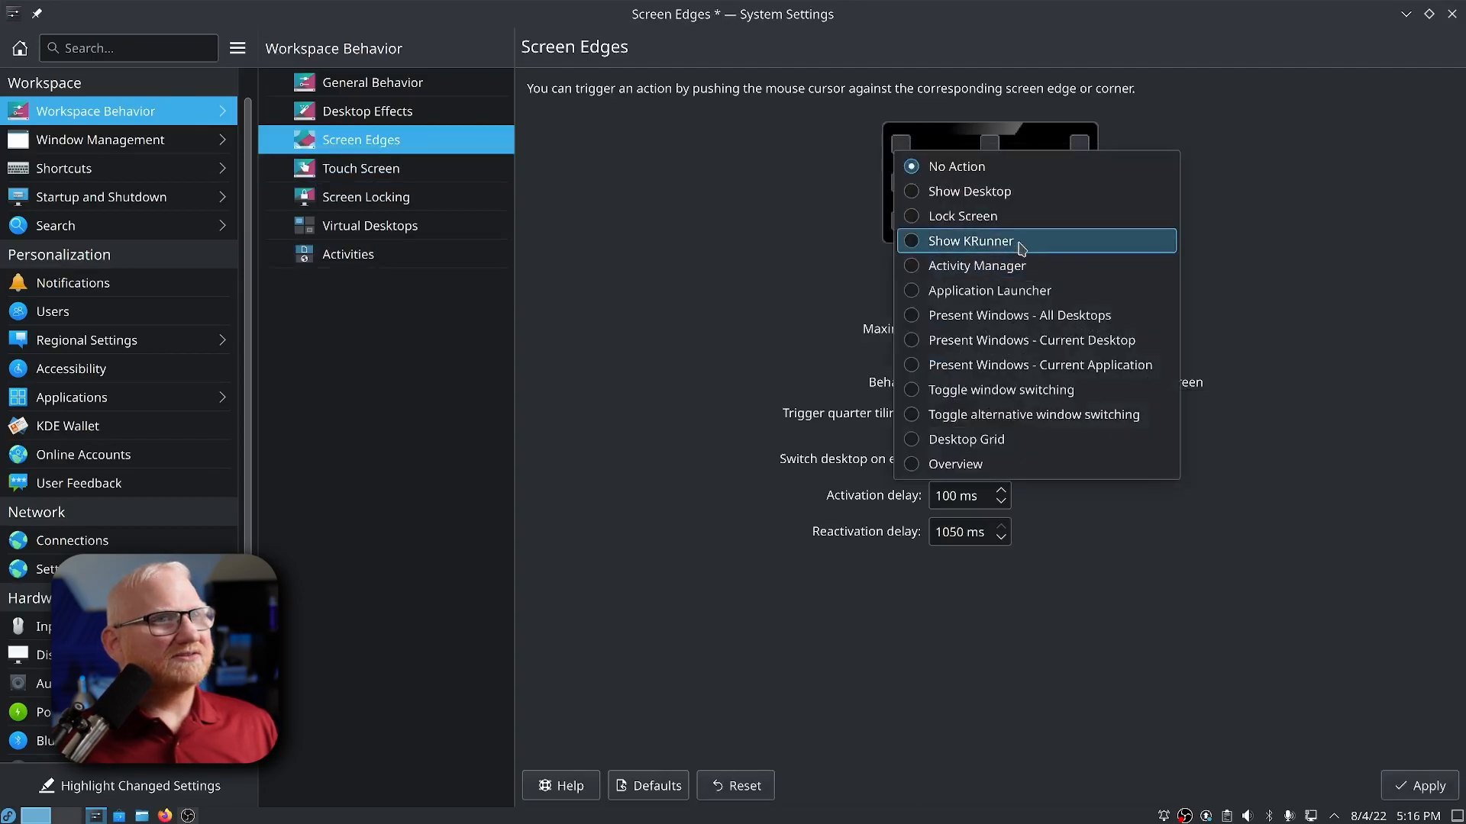
left_click(971, 241)
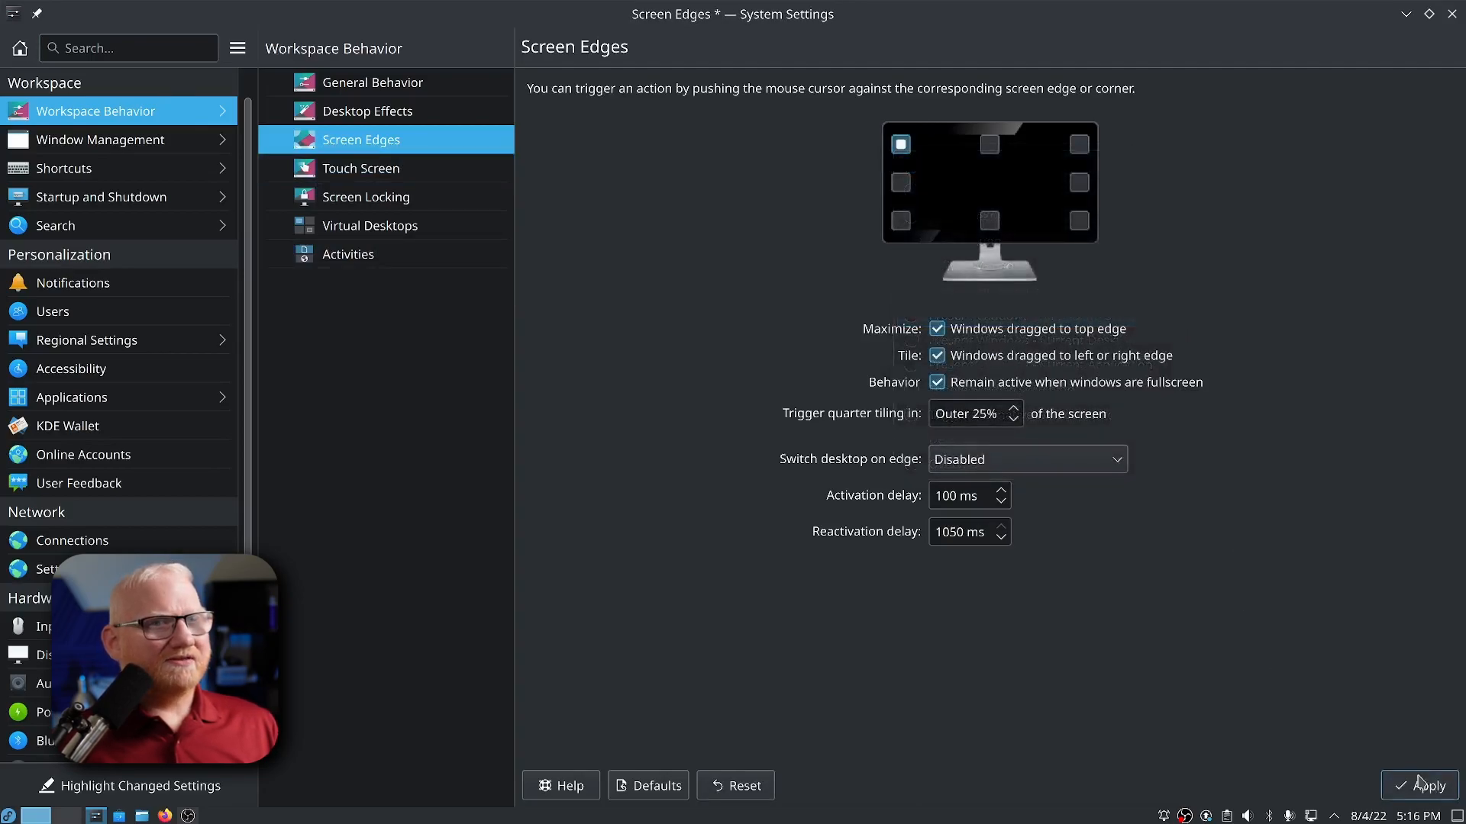
left_click(1424, 785)
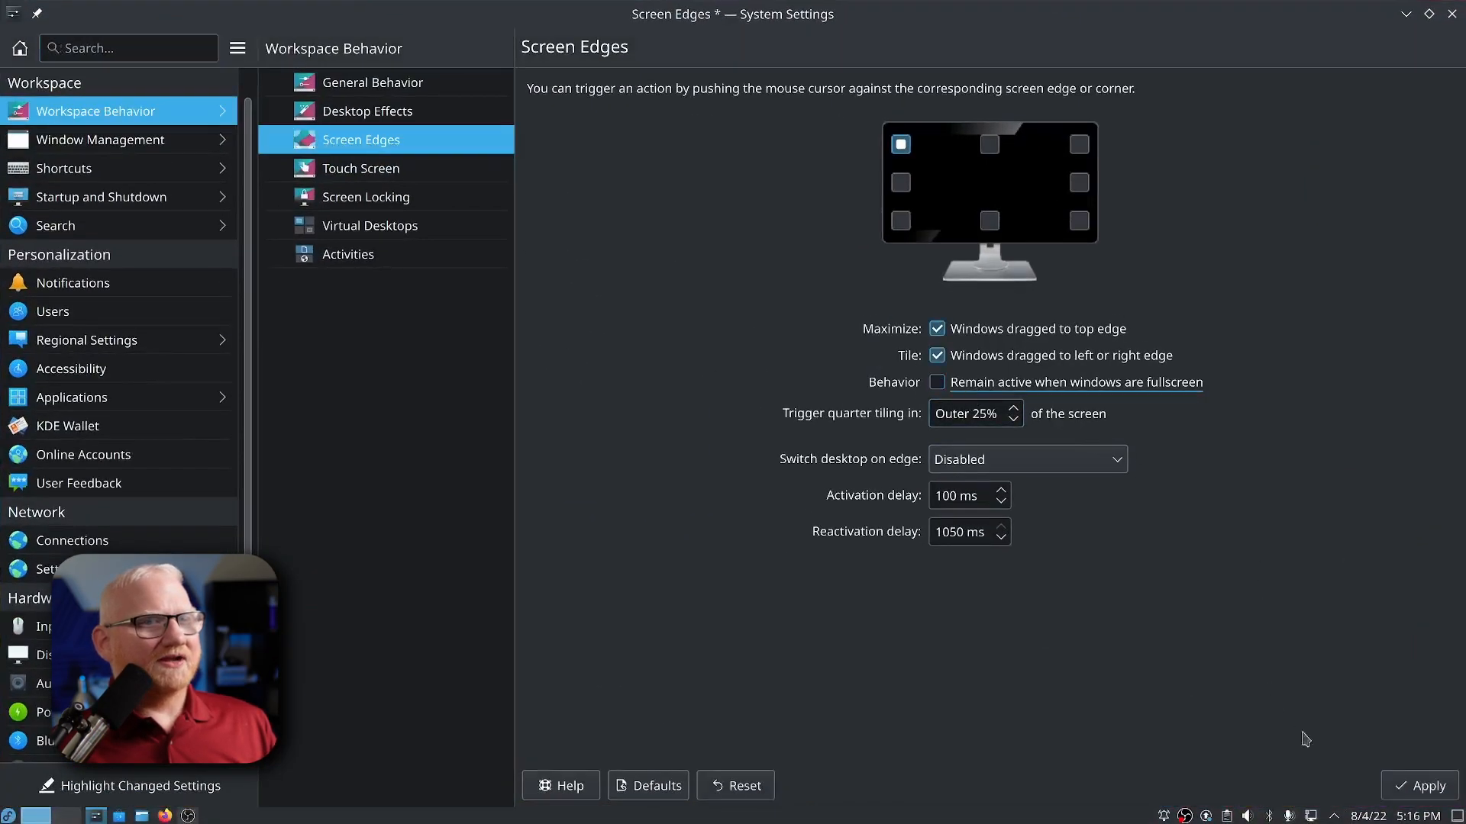
left_click(1422, 785)
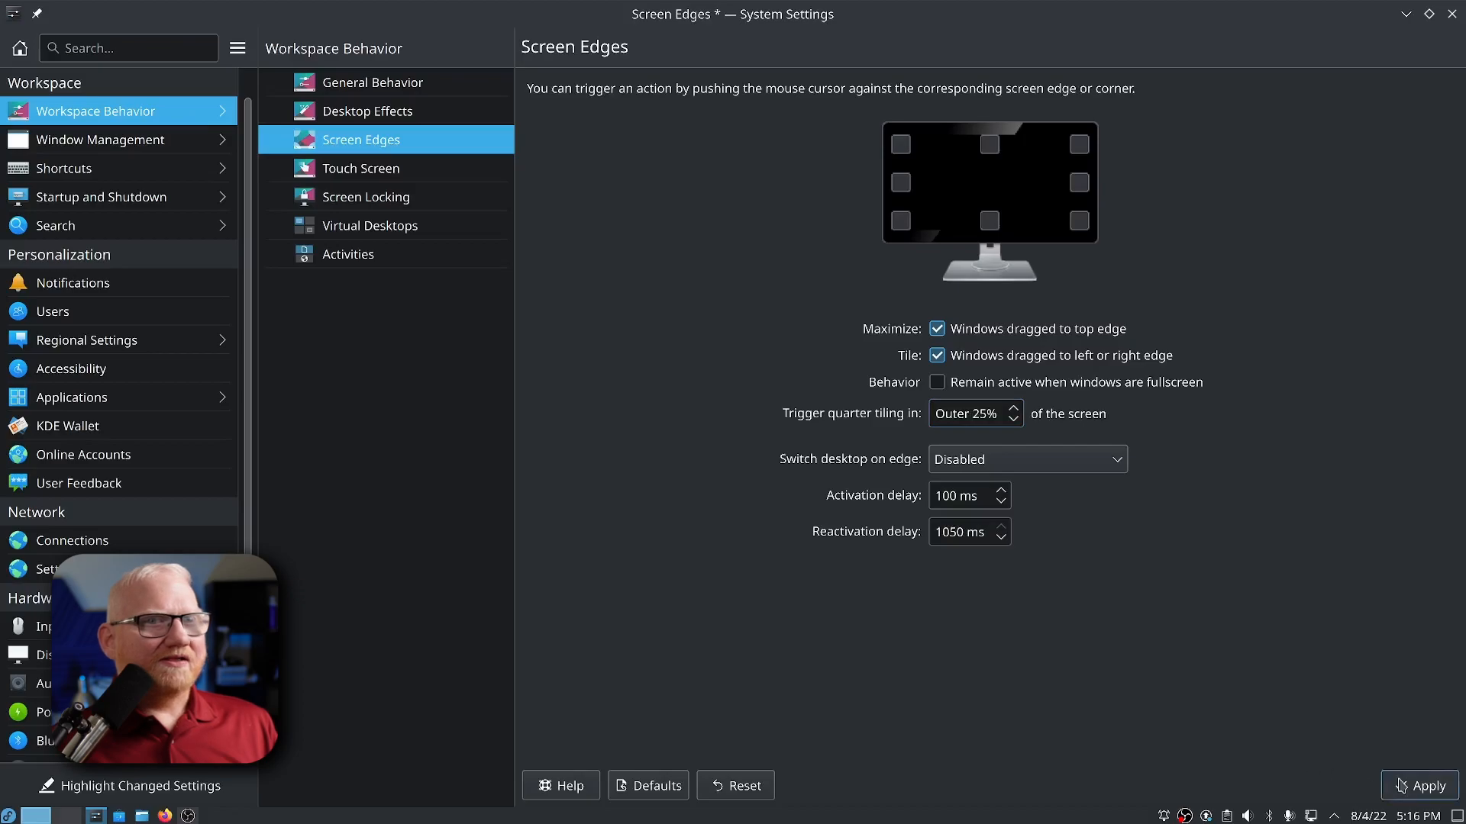
left_click(1419, 785)
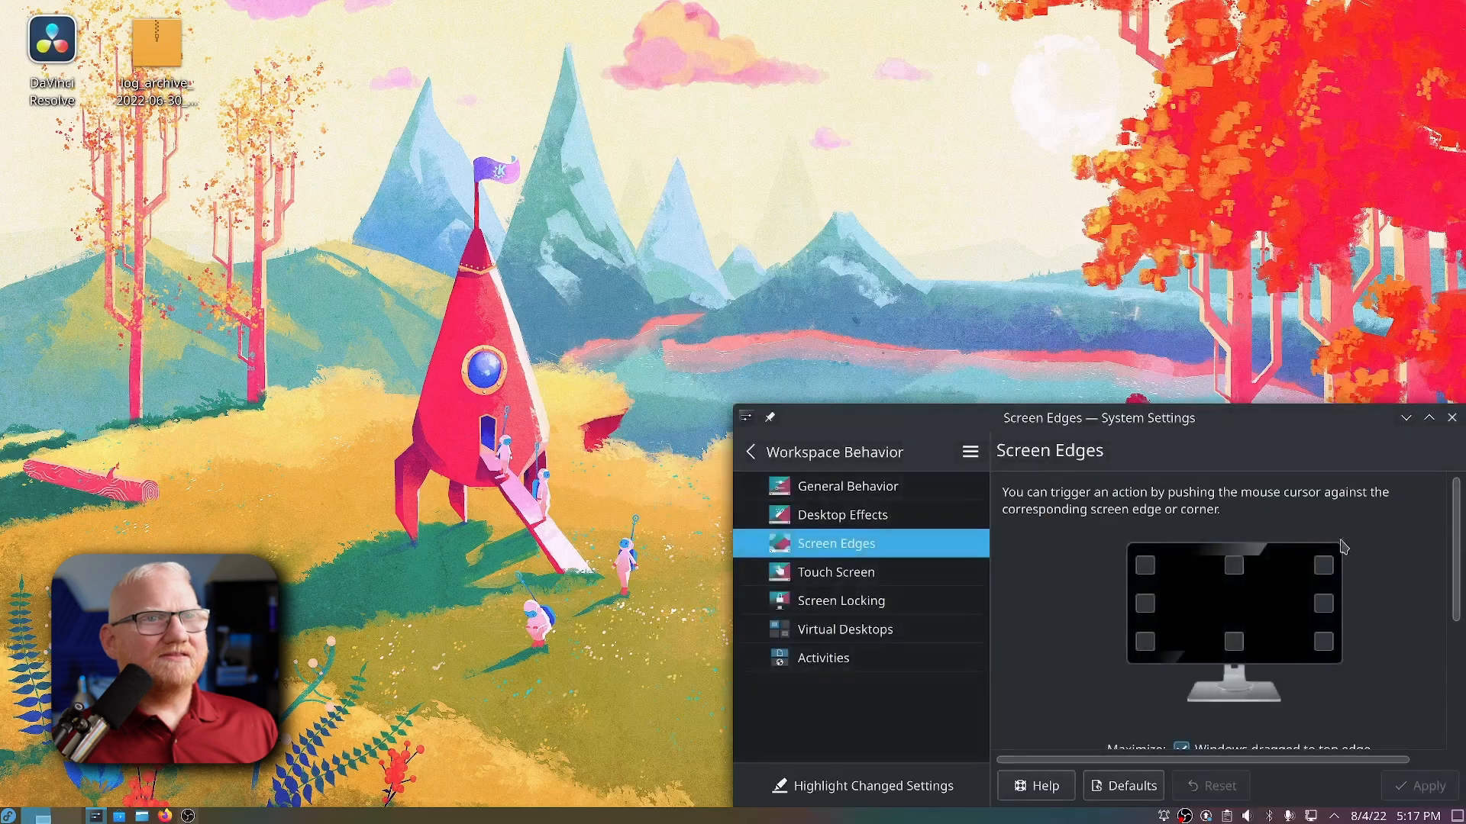
Change 'Trigger quarter tiling in' from Outer 25% to Outer 10% and apply
left_click(1429, 418)
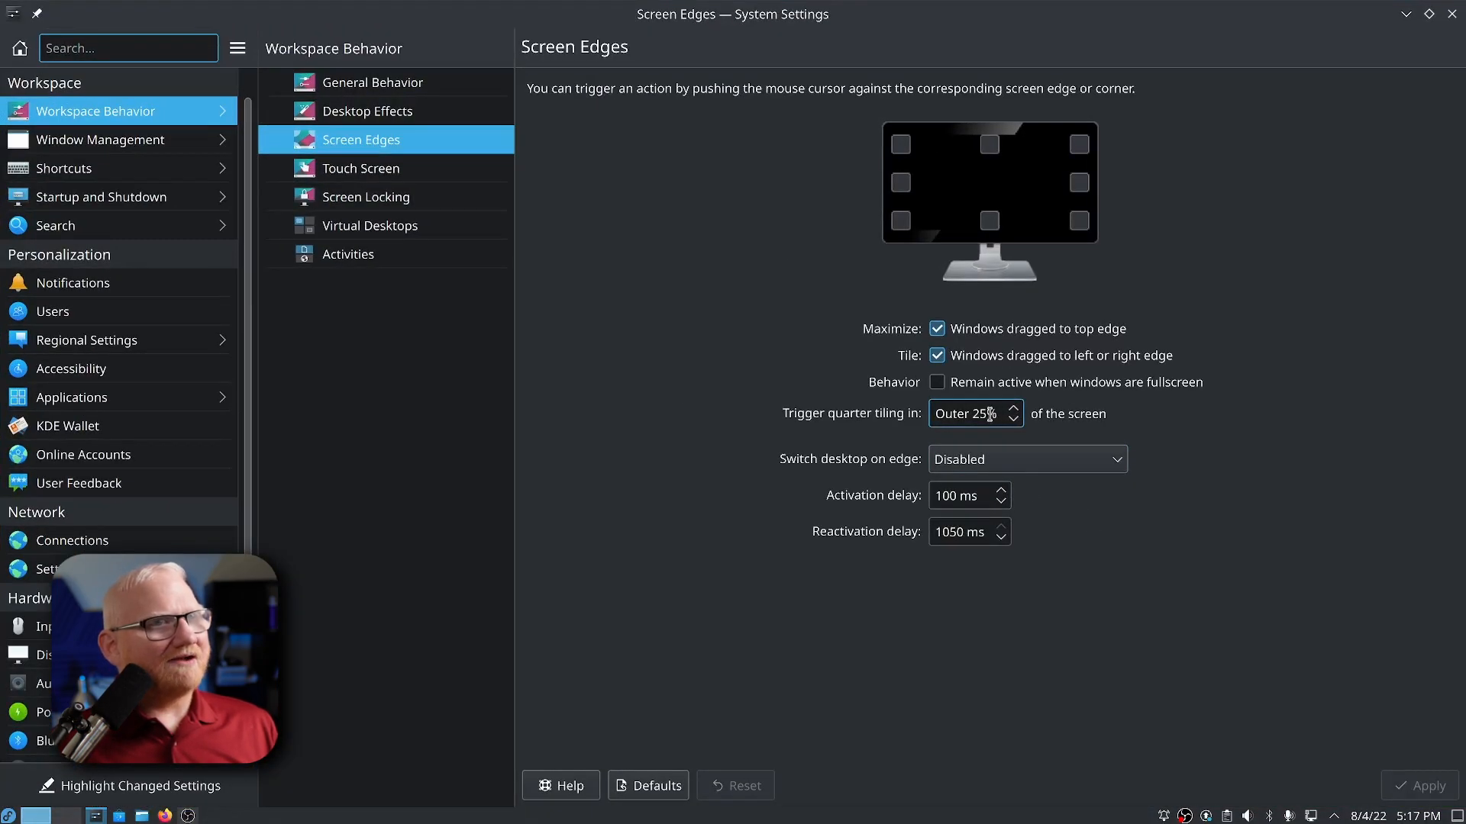
triple_click(968, 414)
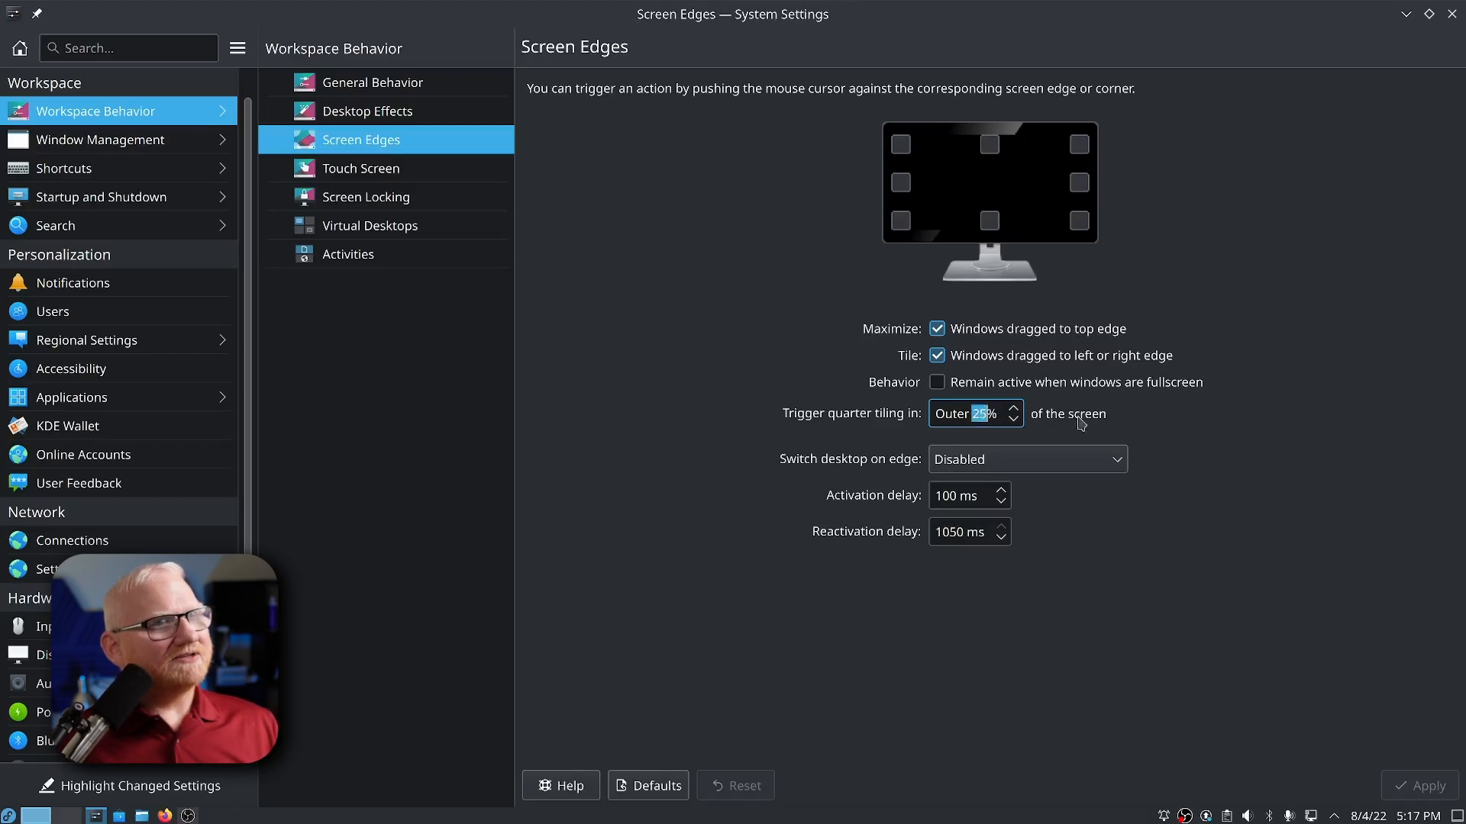
mouse_move(1126, 422)
type("1")
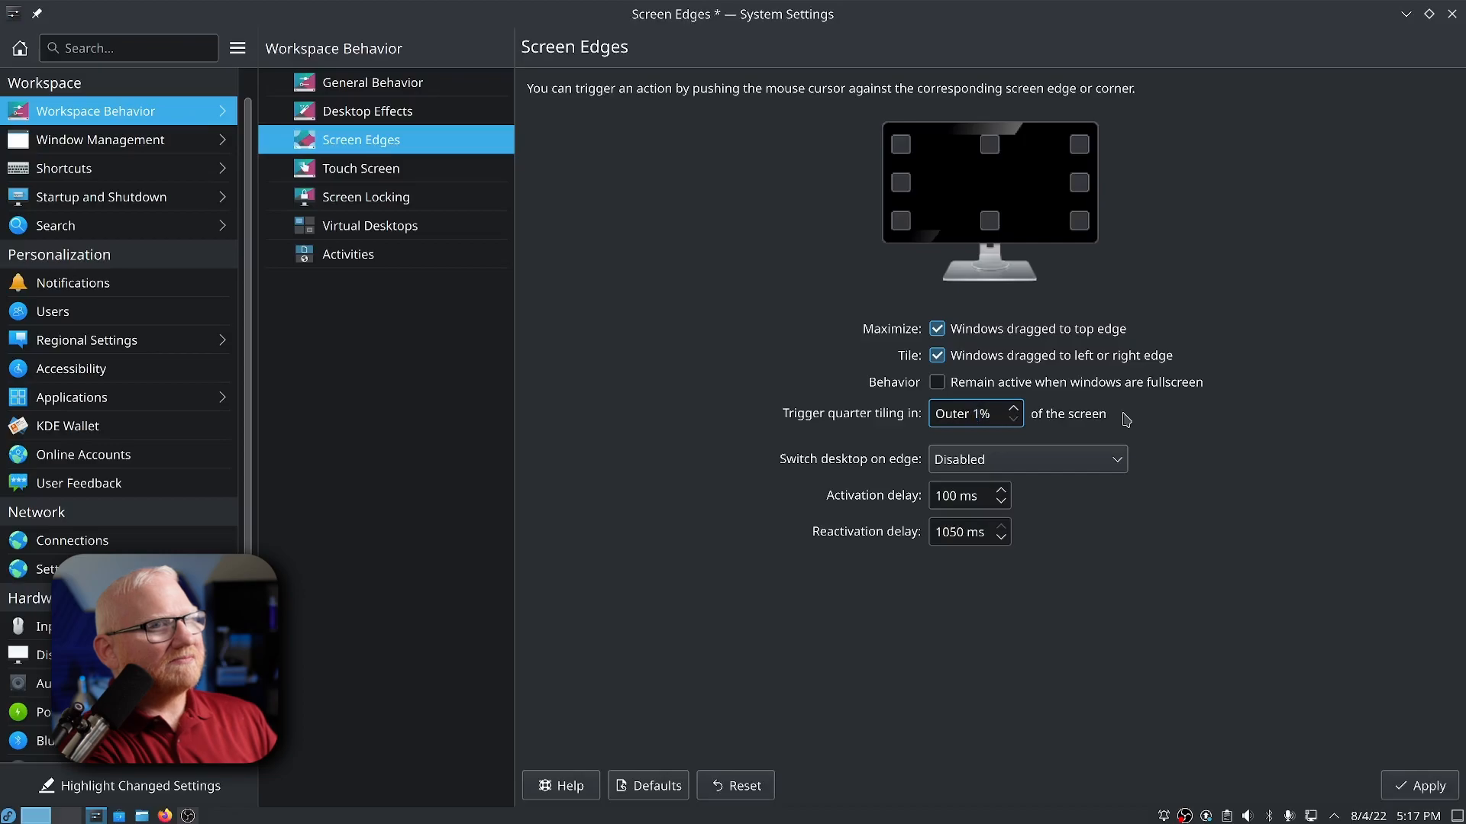
left_click(1012, 409)
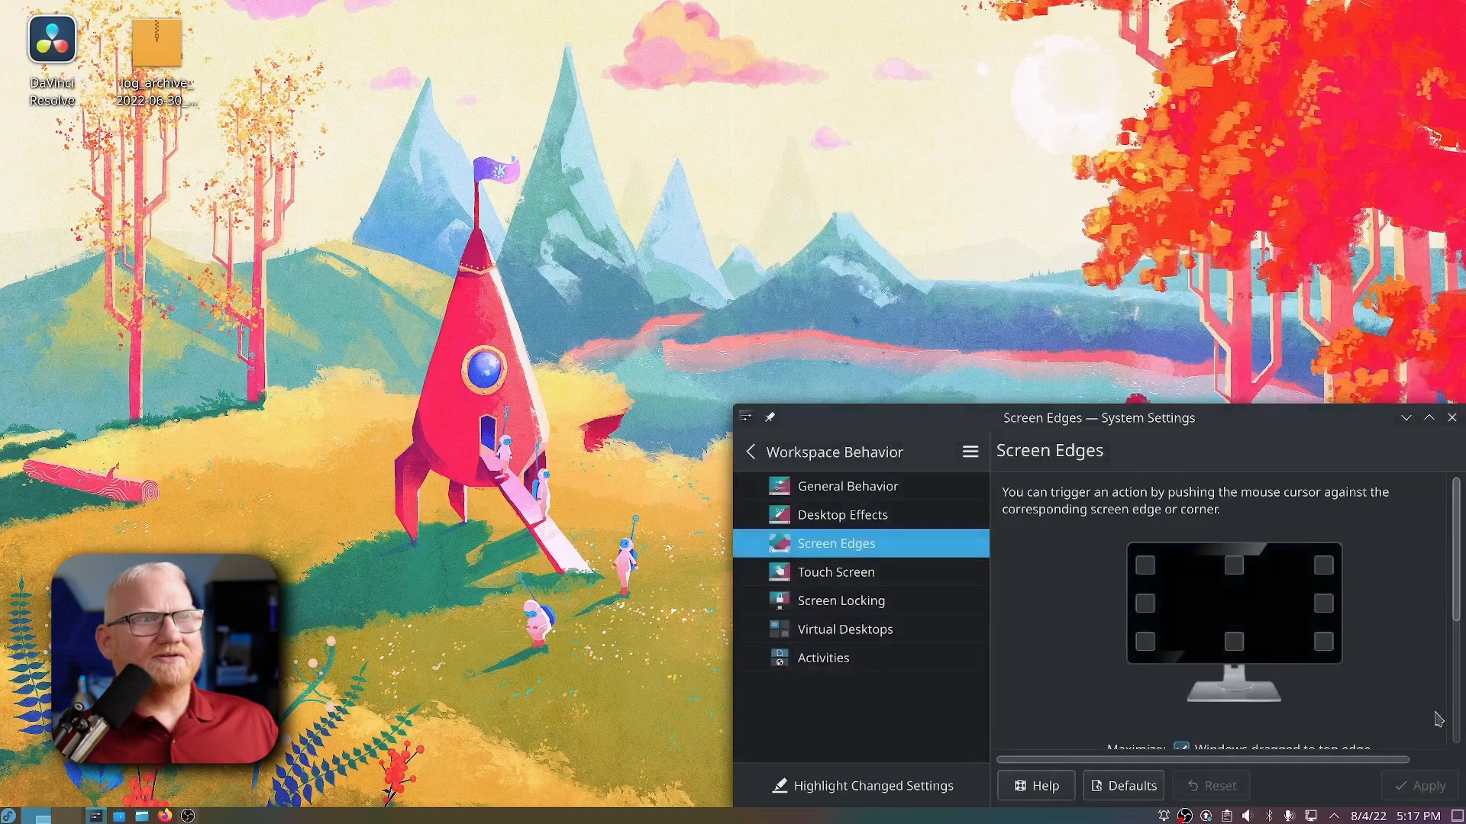
left_click(1428, 418)
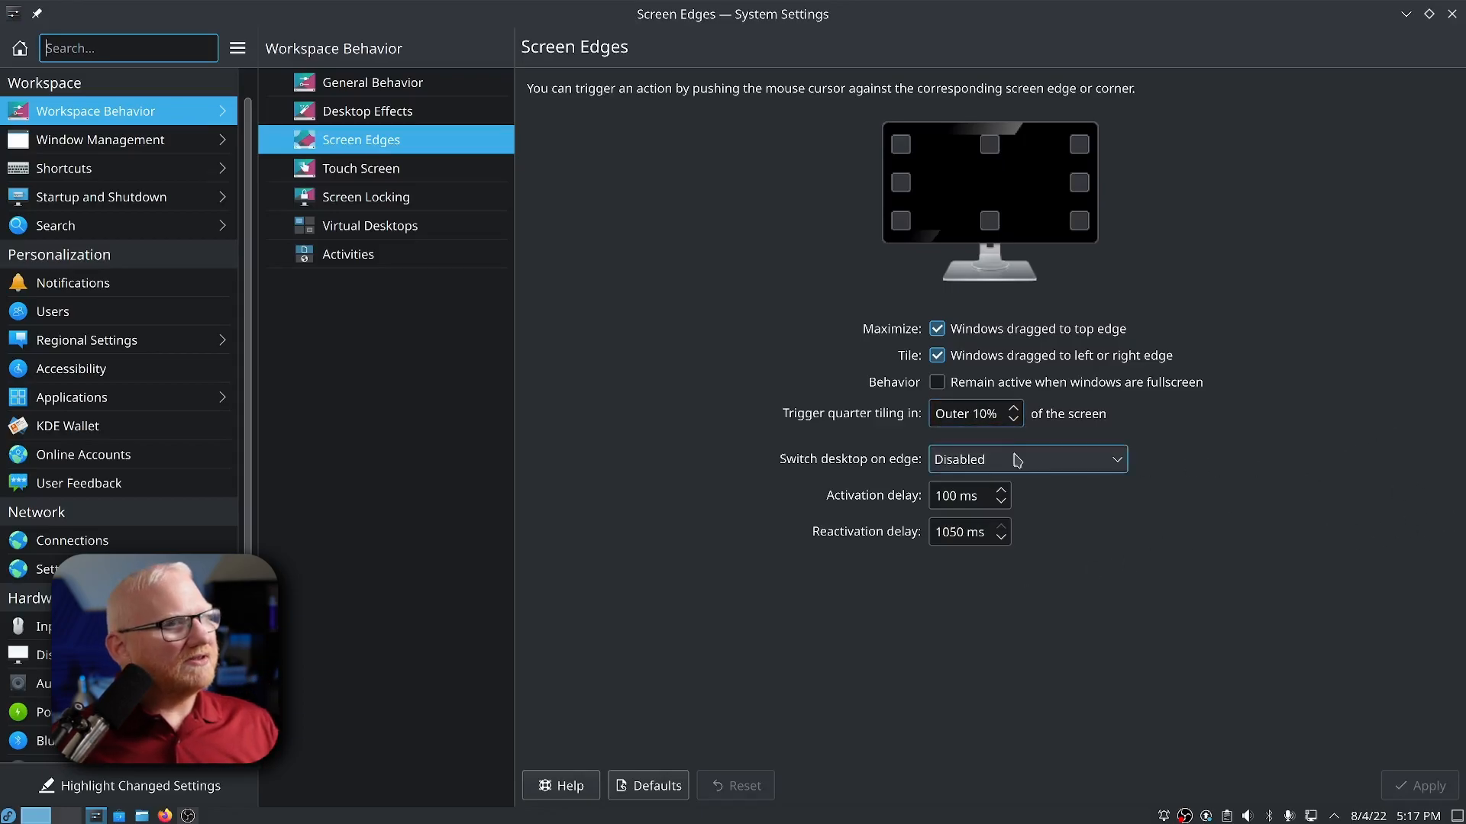
left_click(977, 532)
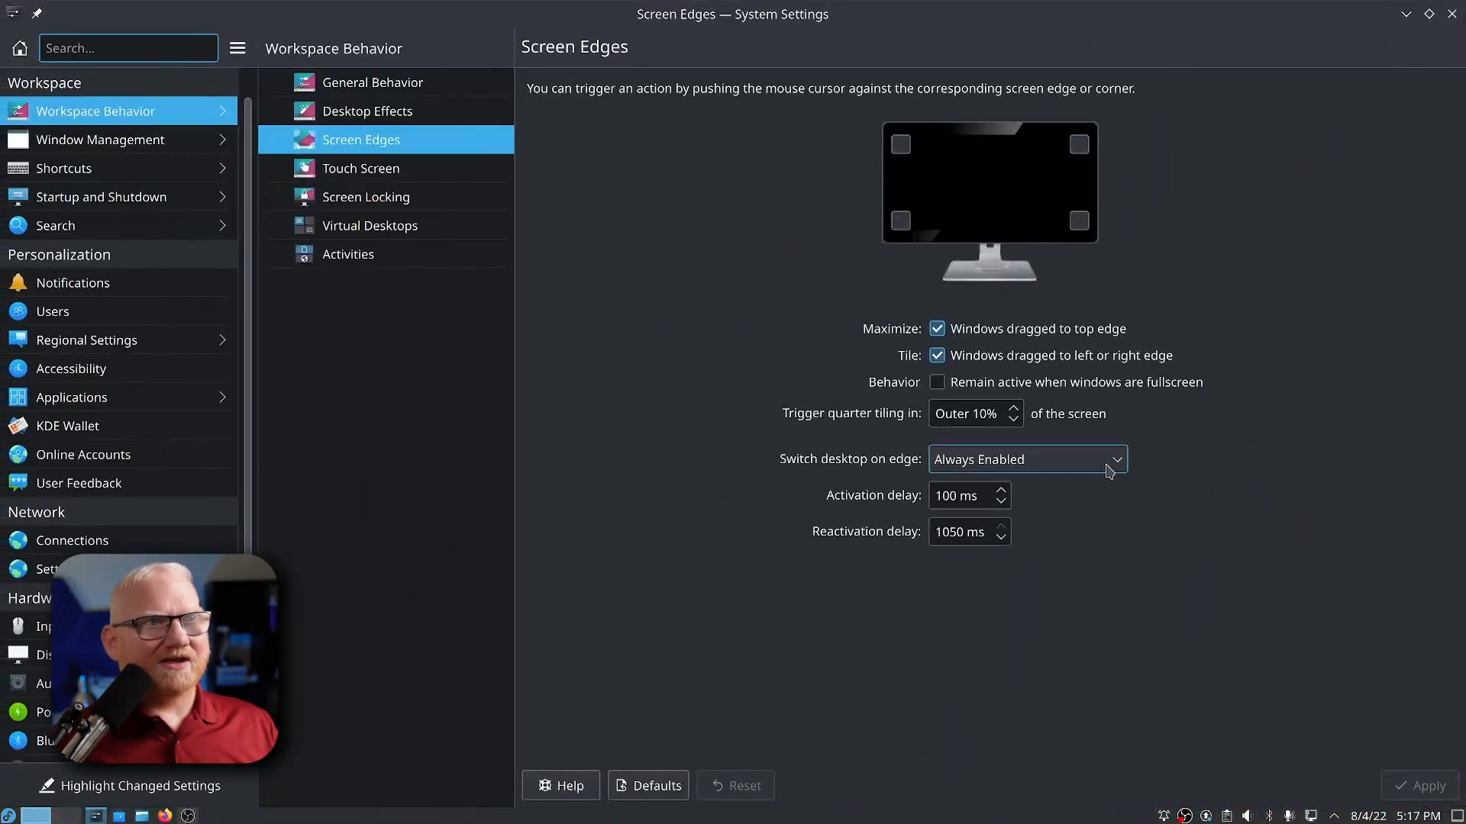
left_click(1026, 460)
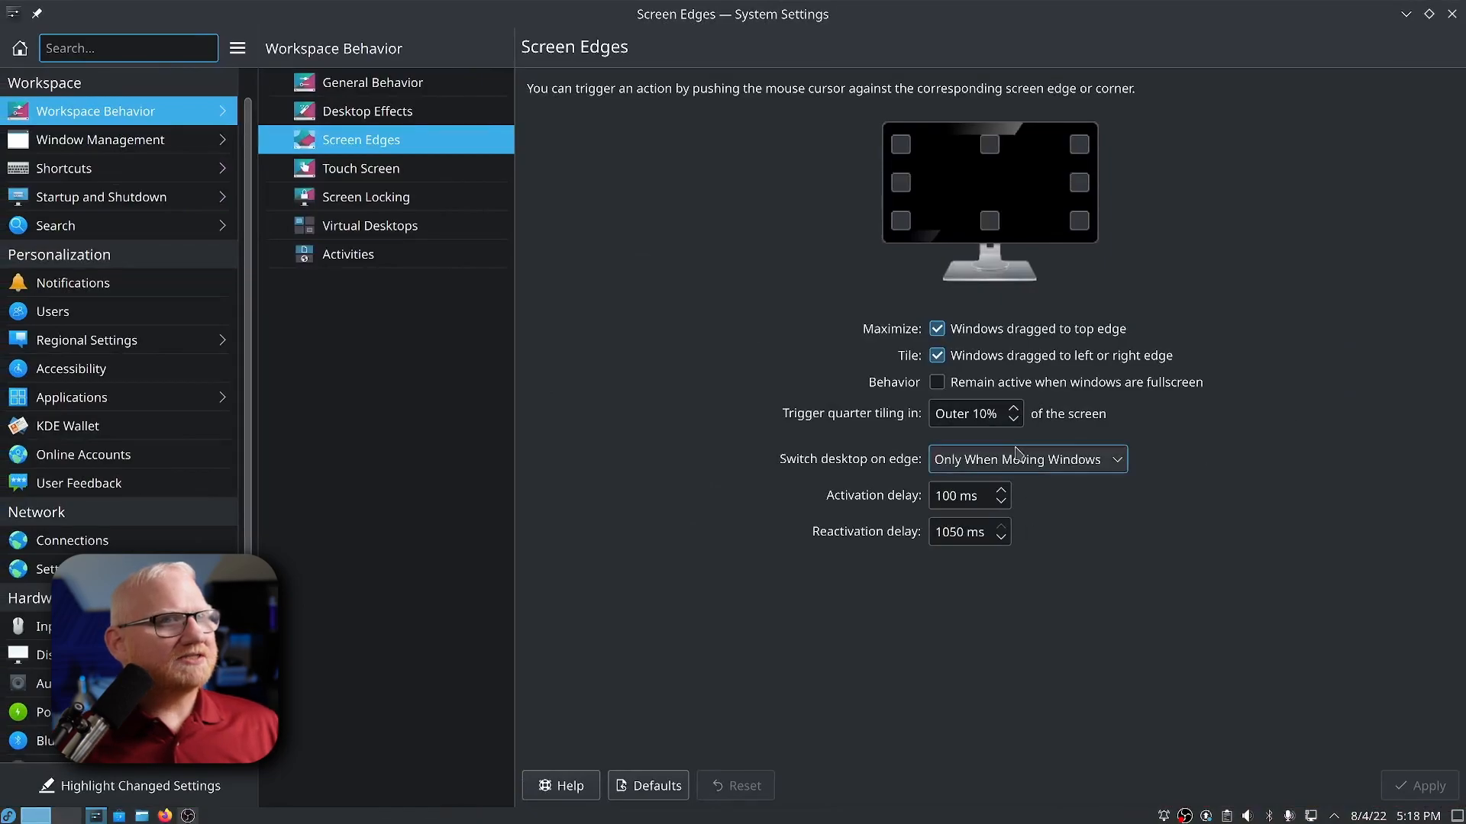
mouse_move(1437, 469)
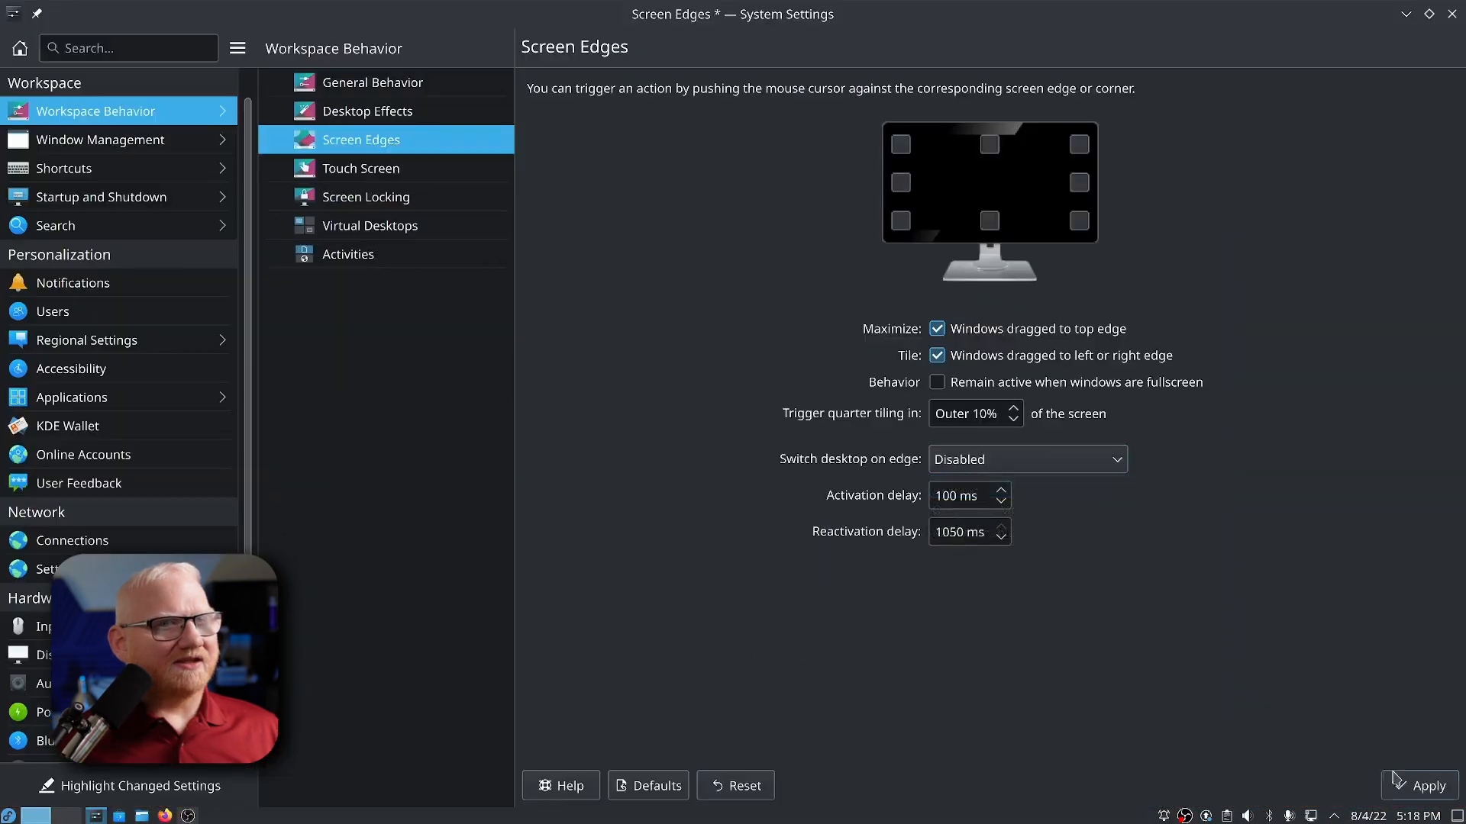
left_click(1418, 785)
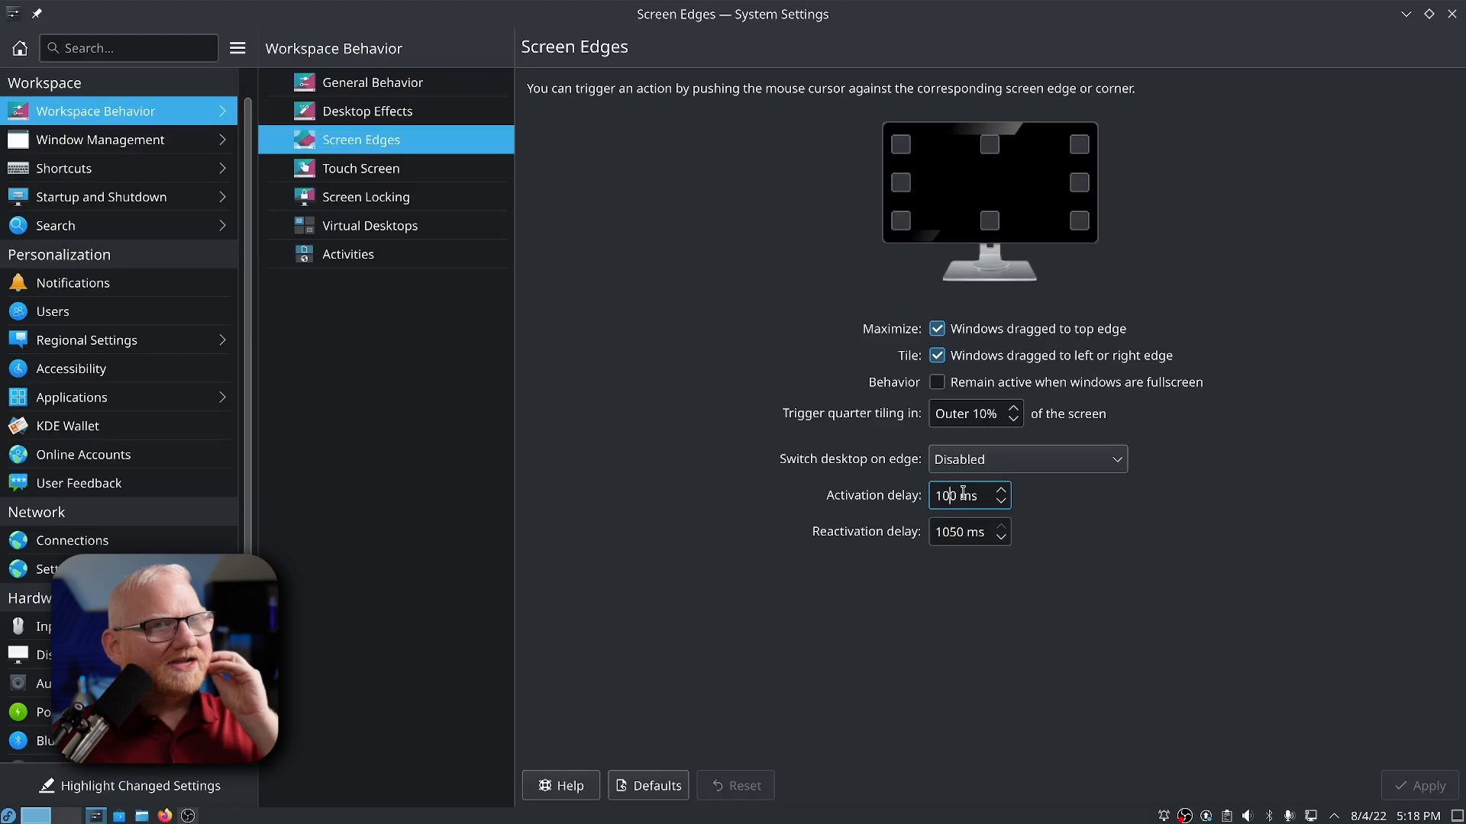
mouse_move(856, 471)
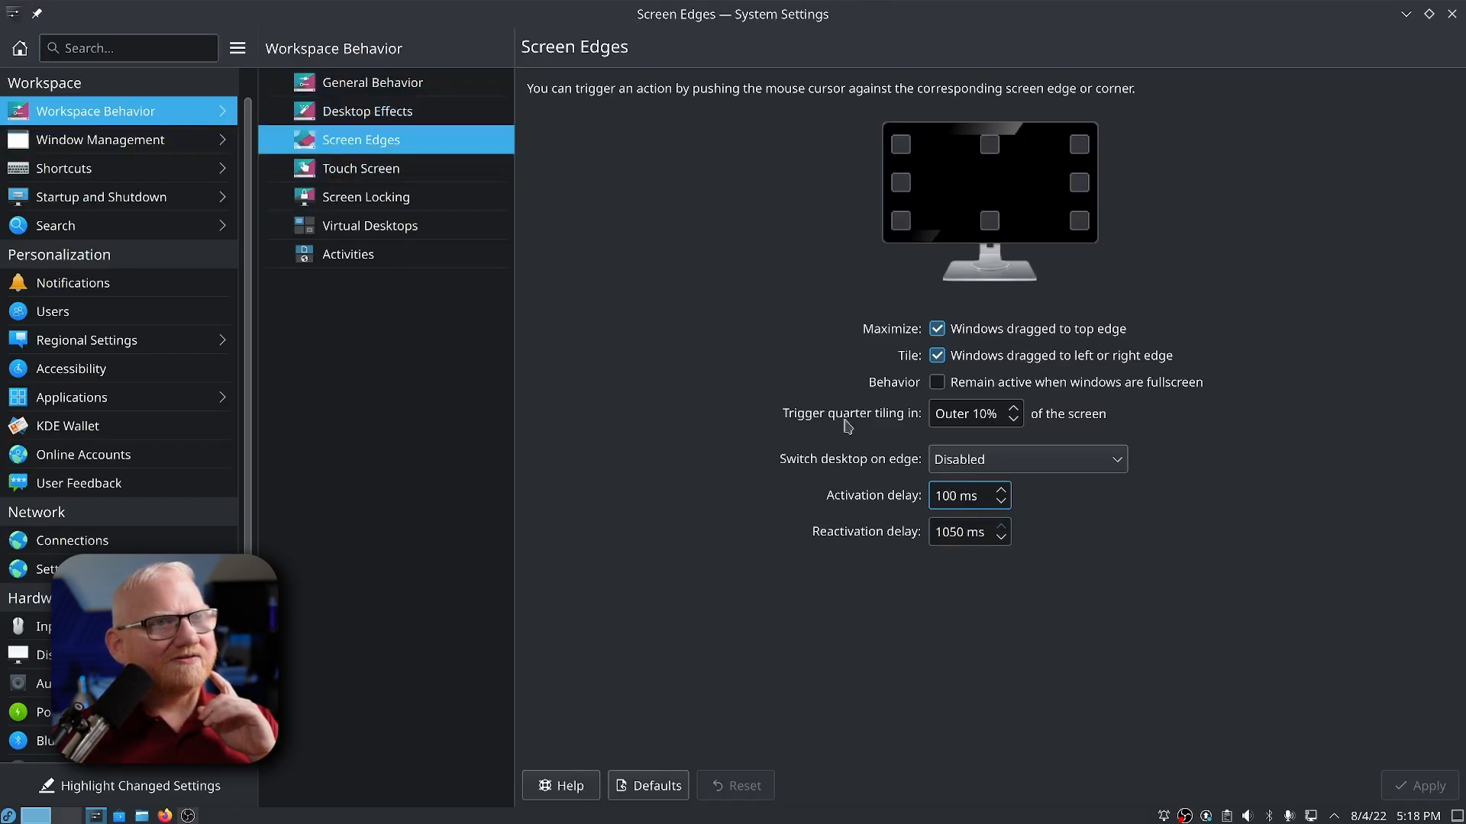
left_click(963, 494)
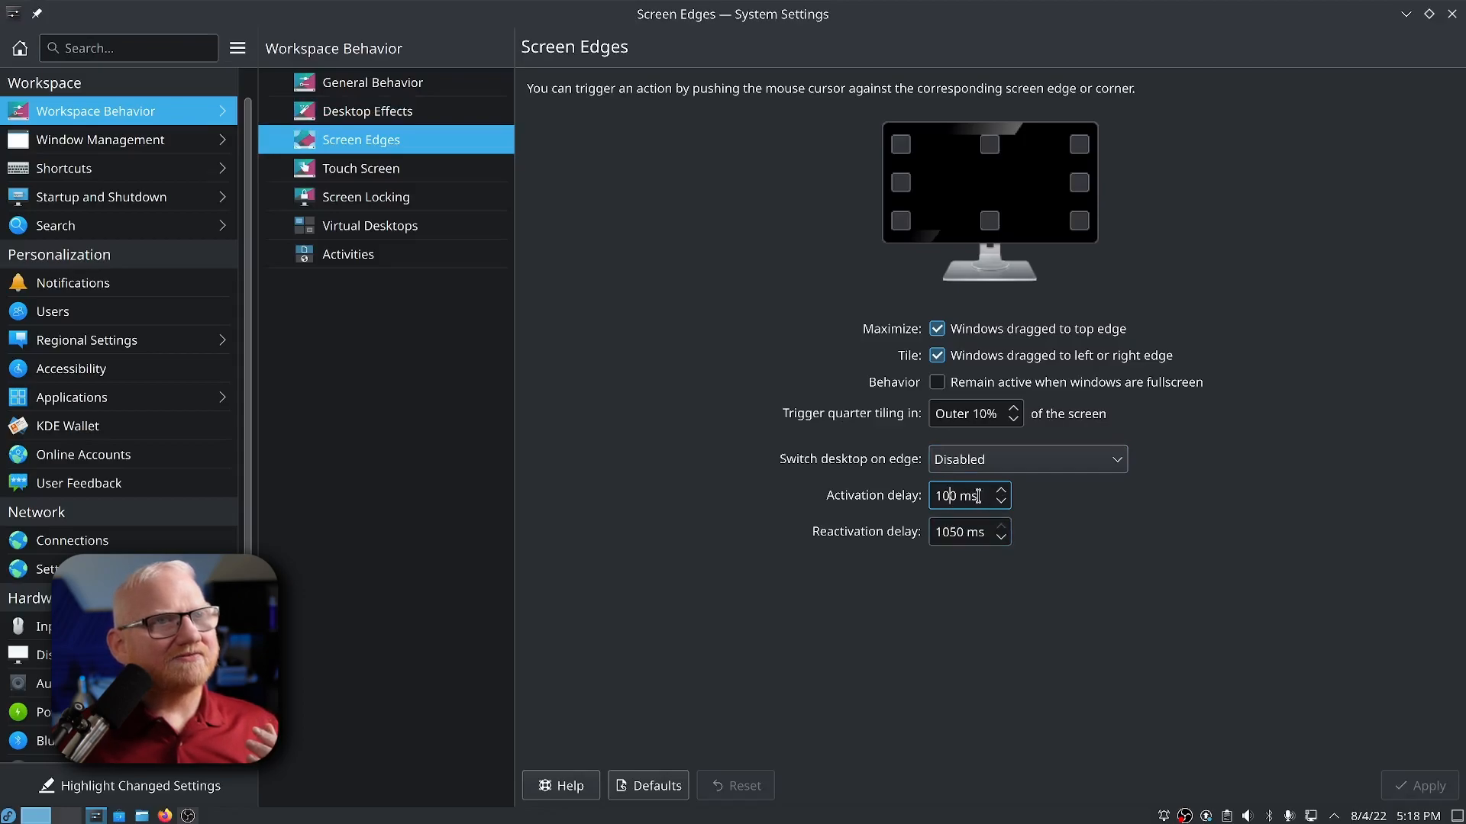